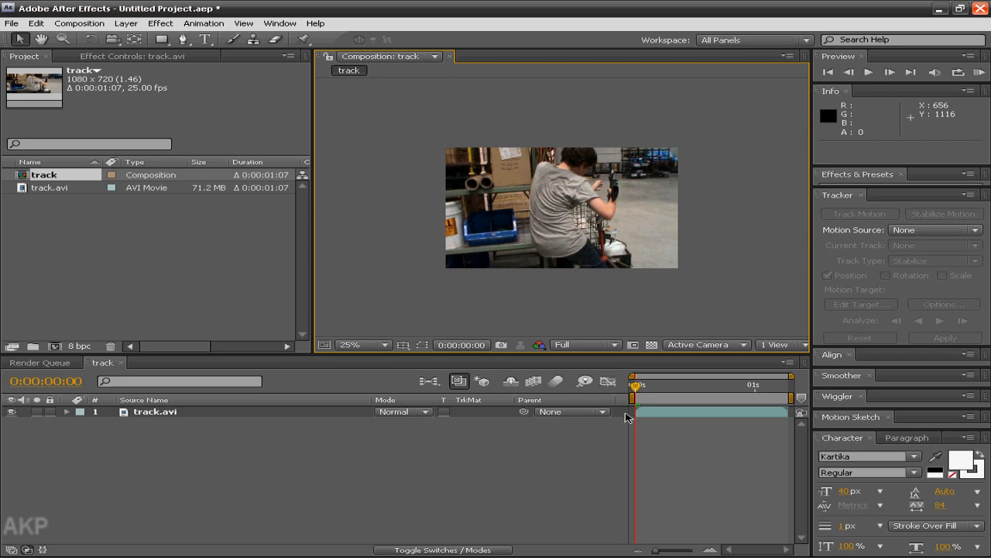
pyautogui.moveTo(651, 377)
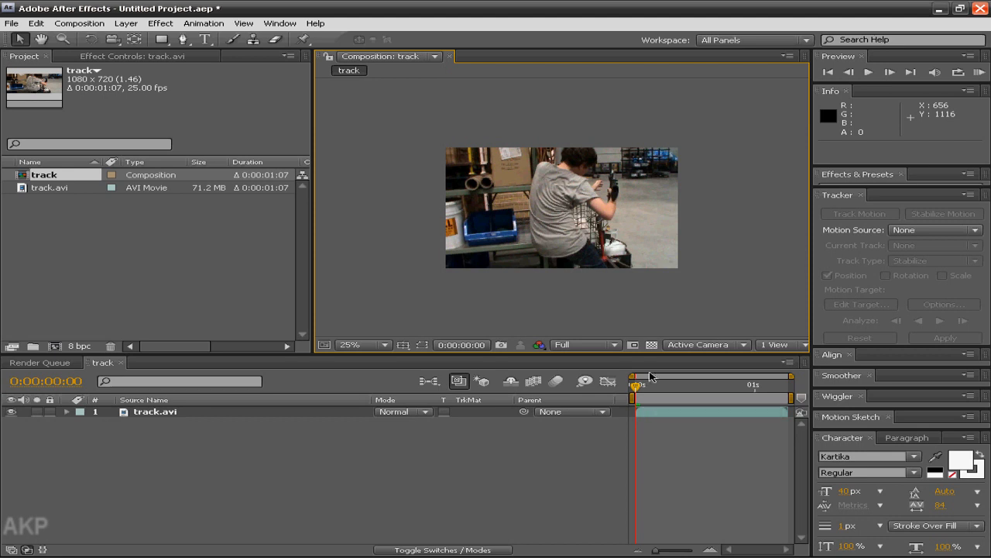
pyautogui.moveTo(653, 375)
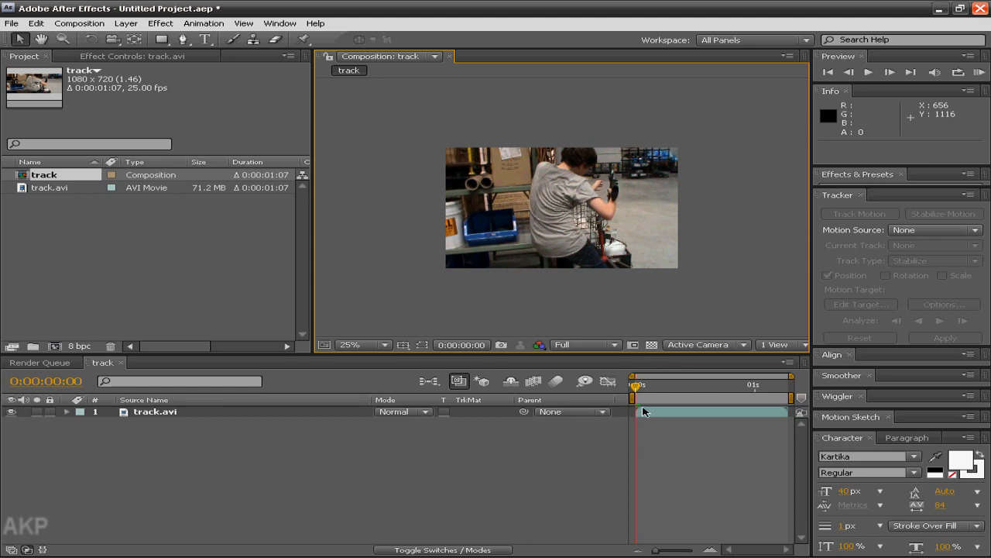
pyautogui.moveTo(4, 117)
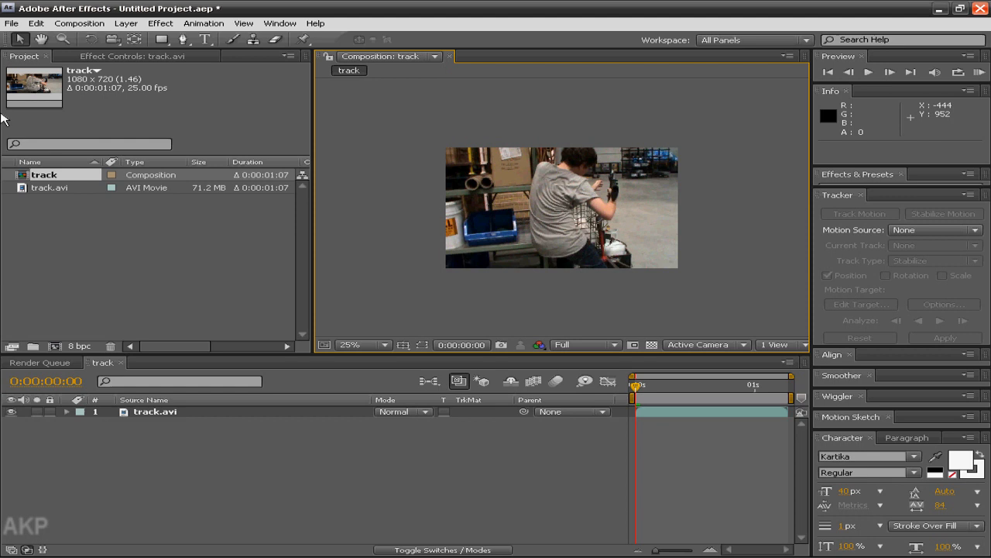
# Select the track.avi layer at the first frame and add the composition to the Render Queue.
pyautogui.click(52, 188)
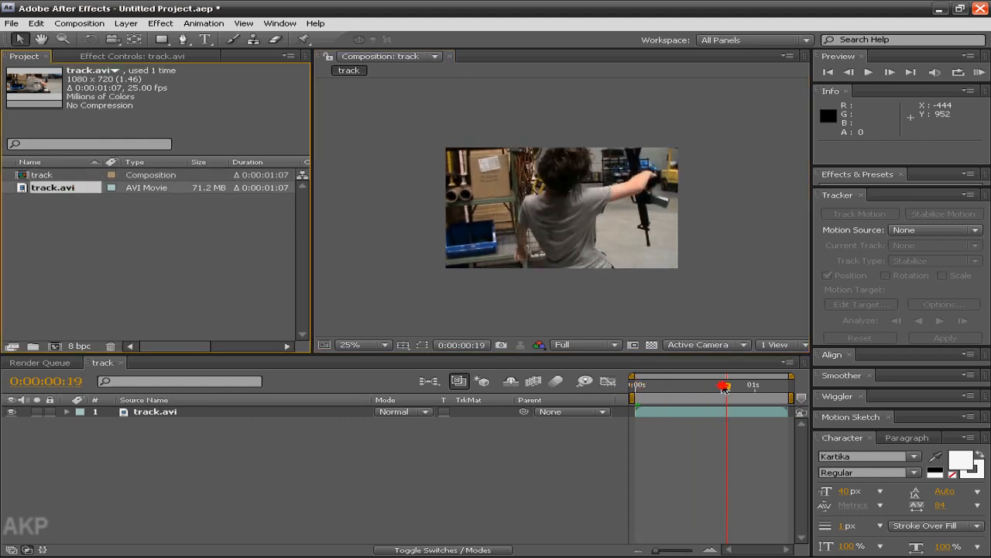
pyautogui.click(633, 384)
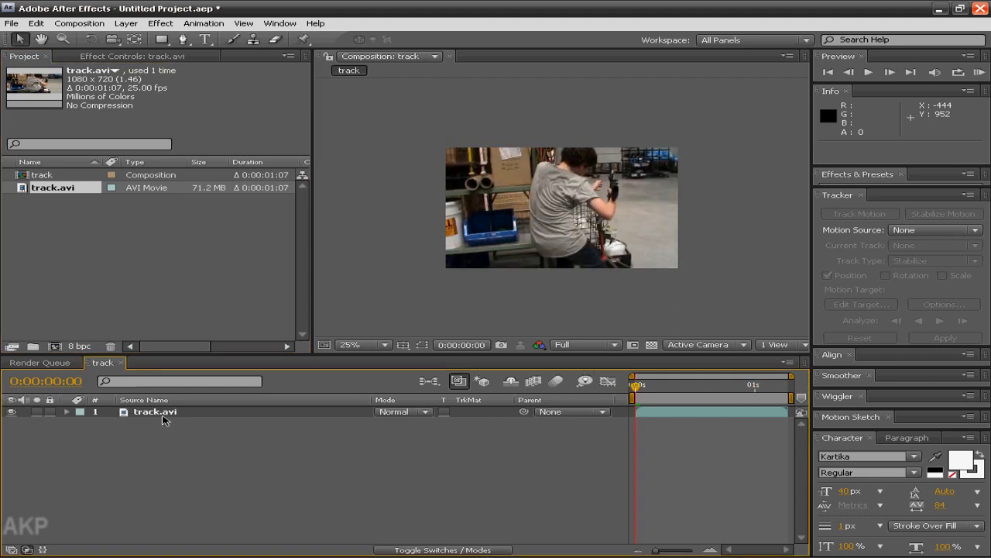
pyautogui.click(155, 411)
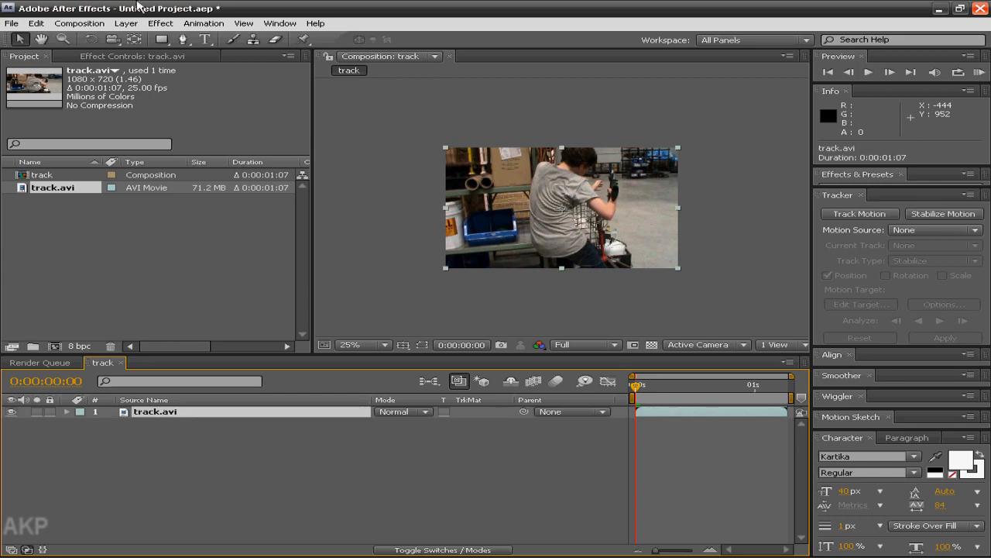
pyautogui.moveTo(79, 23)
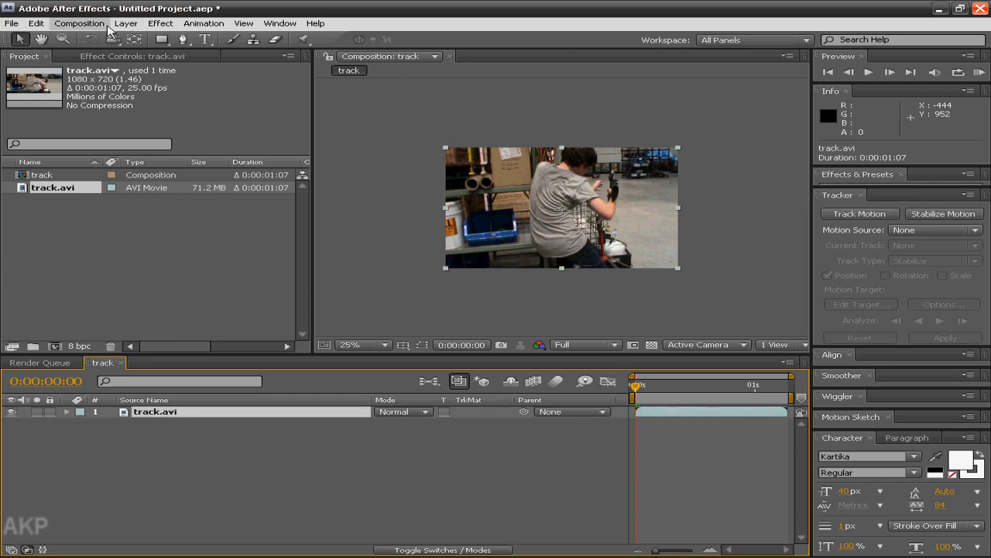
pyautogui.click(79, 23)
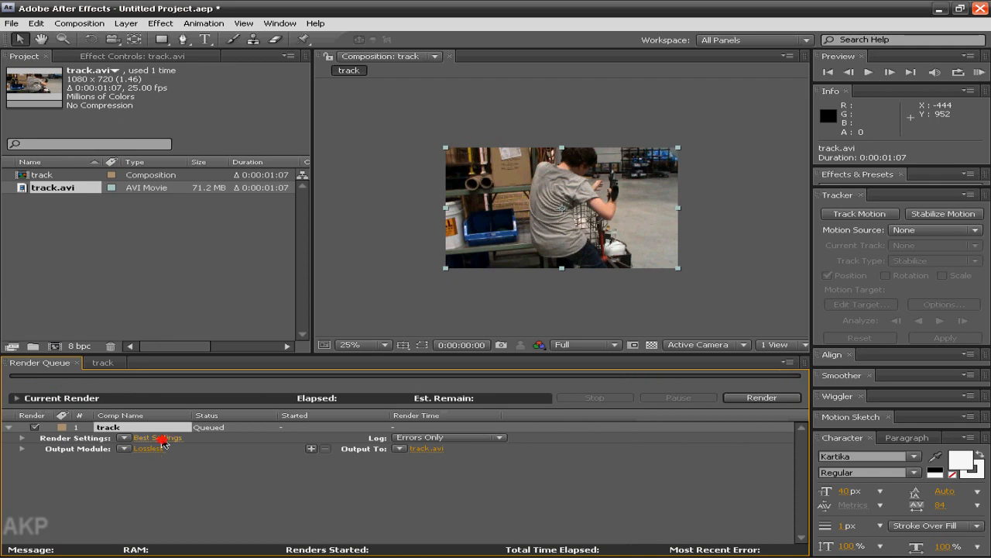
# Review the Best Settings render settings and keep Video For Windows in the Lossless output module.
pyautogui.click(158, 438)
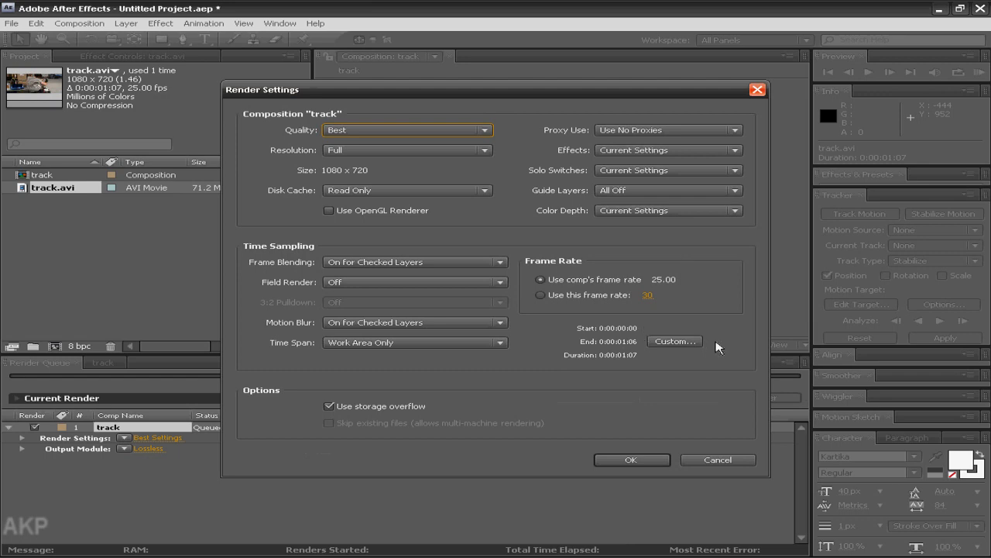
pyautogui.moveTo(637, 421)
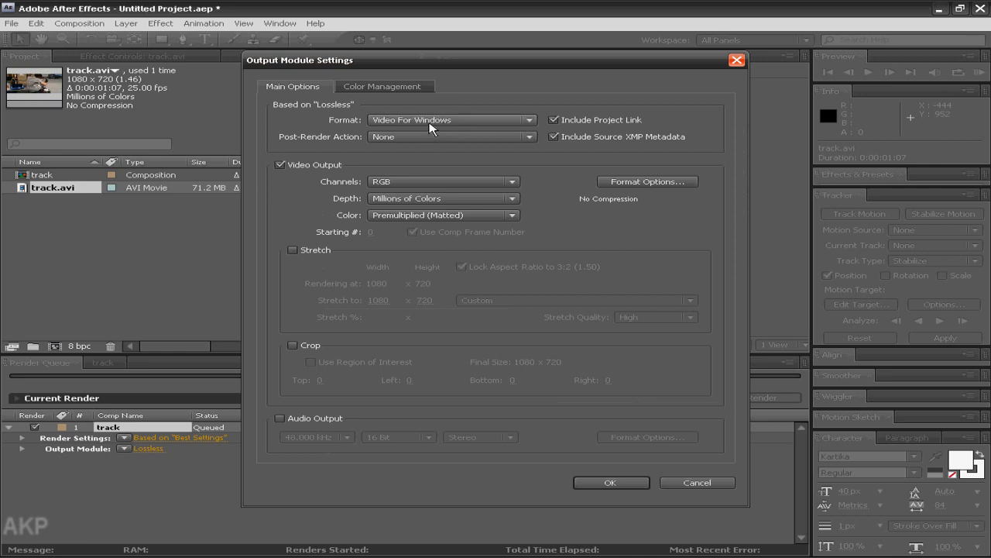
pyautogui.click(452, 120)
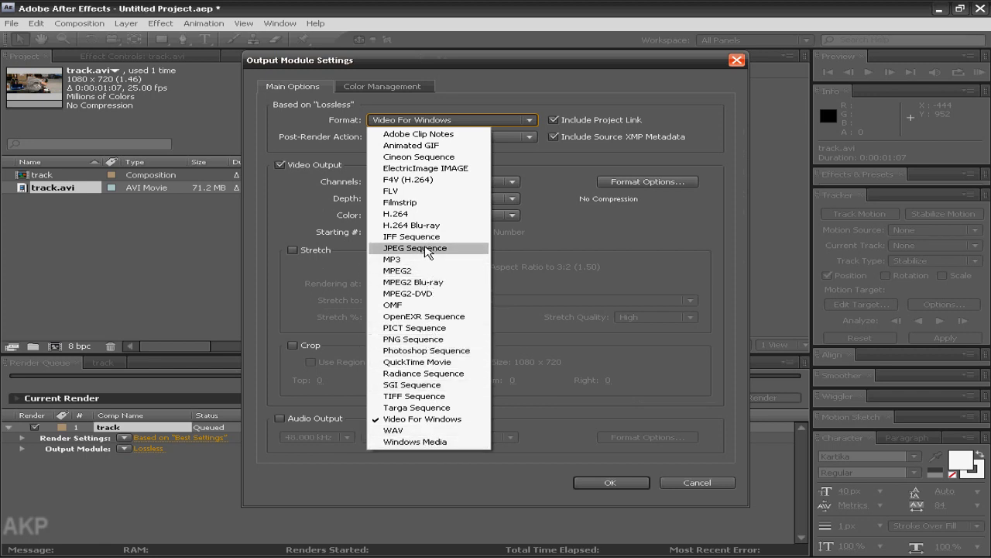
pyautogui.moveTo(418, 247)
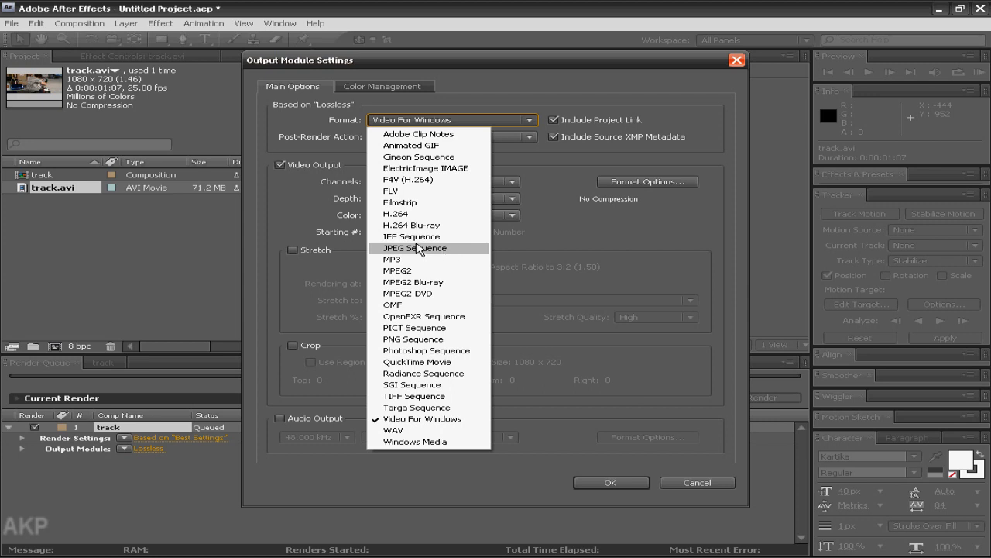
pyautogui.moveTo(553, 244)
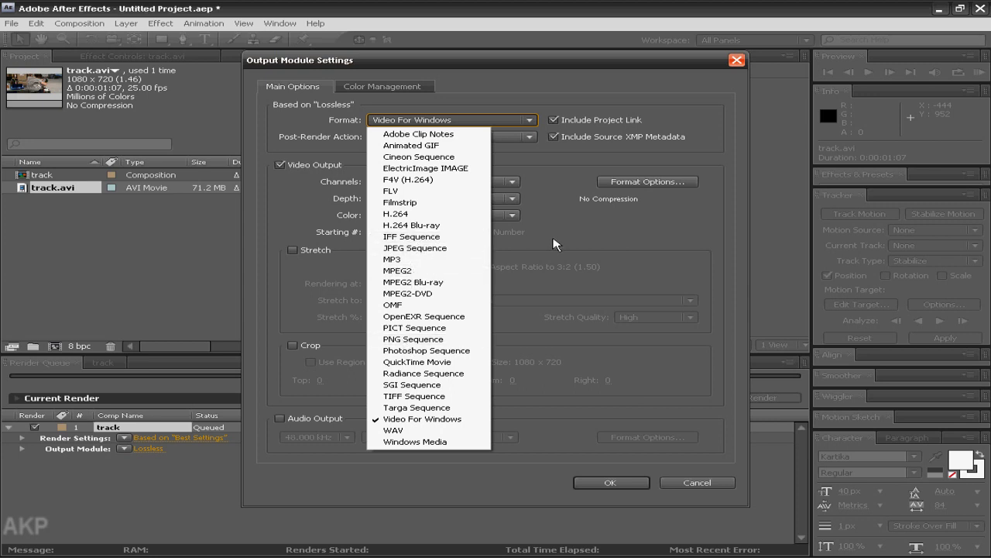
pyautogui.click(422, 418)
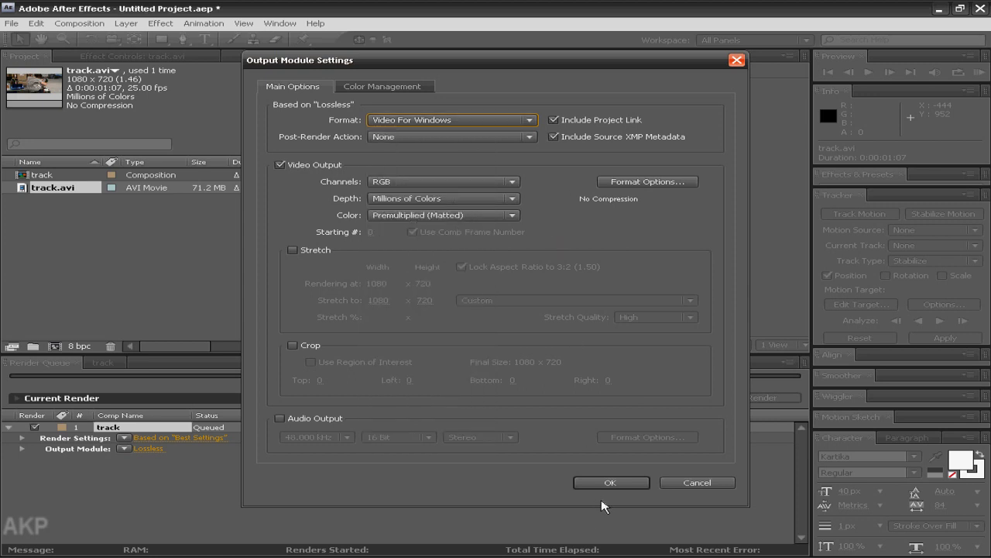
pyautogui.click(611, 482)
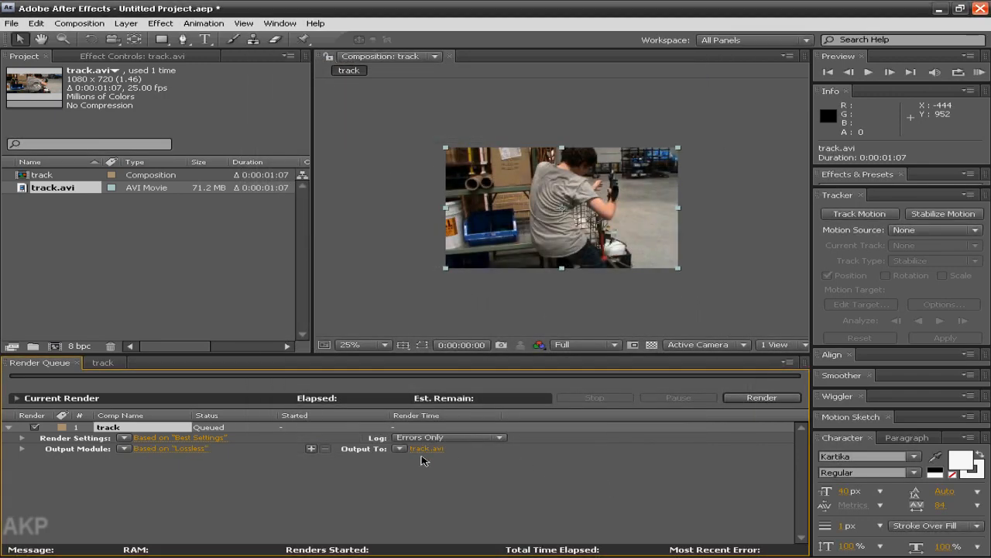
# Save the queued render output as 'track' in the tut folder.
pyautogui.click(427, 449)
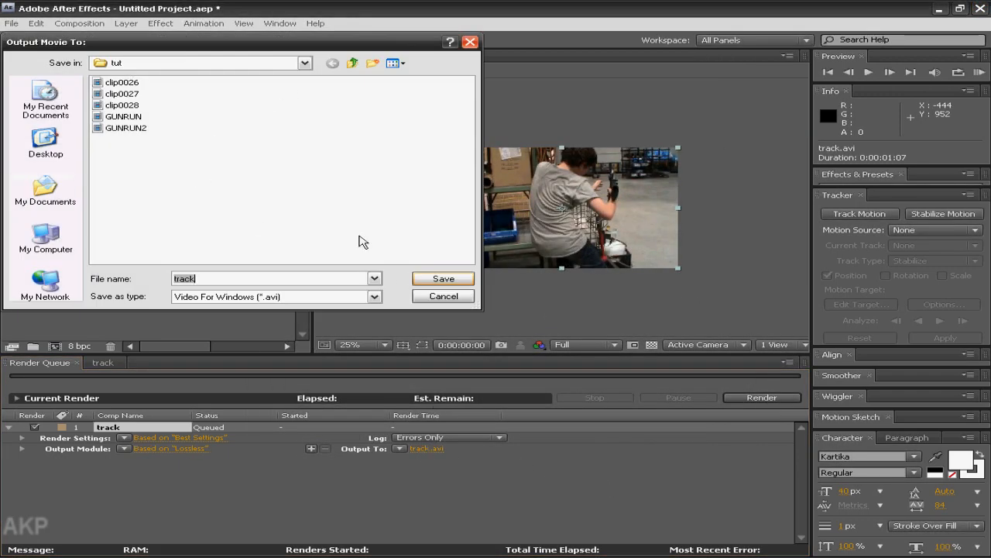
pyautogui.click(443, 278)
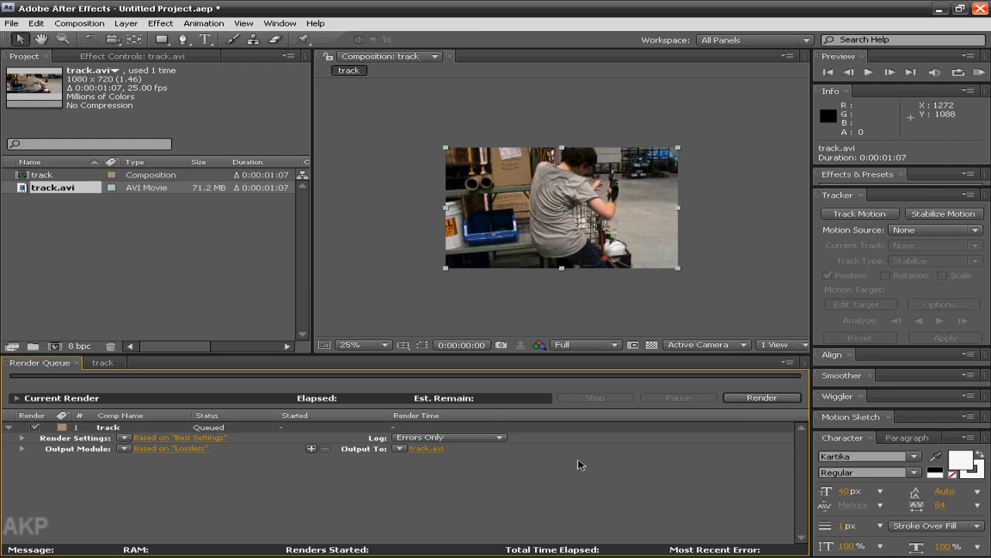
pyautogui.click(102, 362)
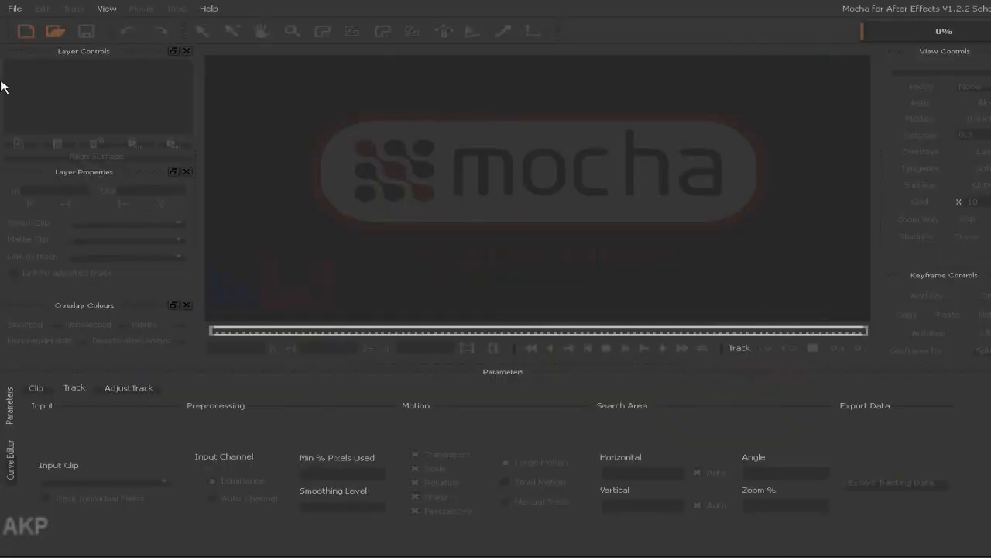
# Start a new Mocha project importing track.avi from the Desktop, named 'BLOOD HITS'.
pyautogui.click(14, 9)
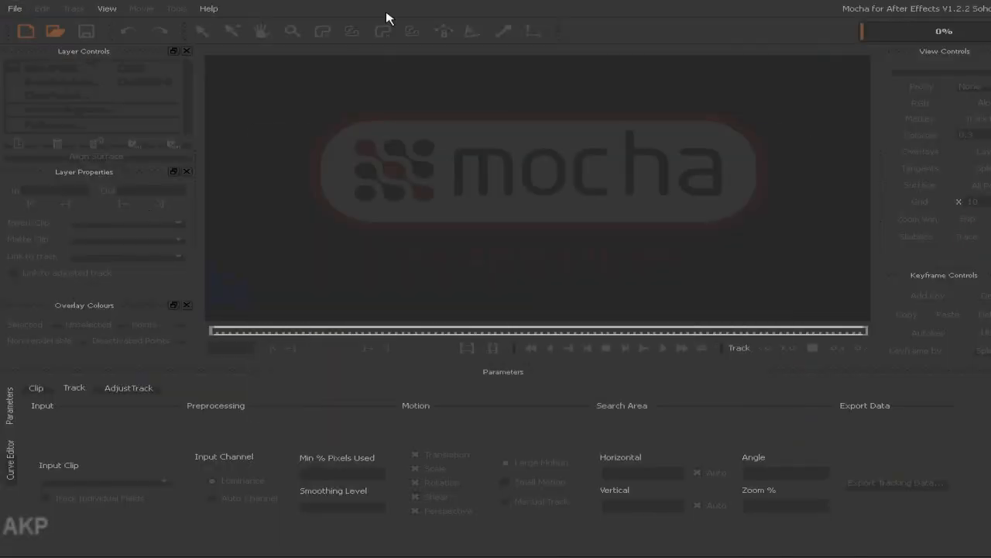
pyautogui.click(14, 9)
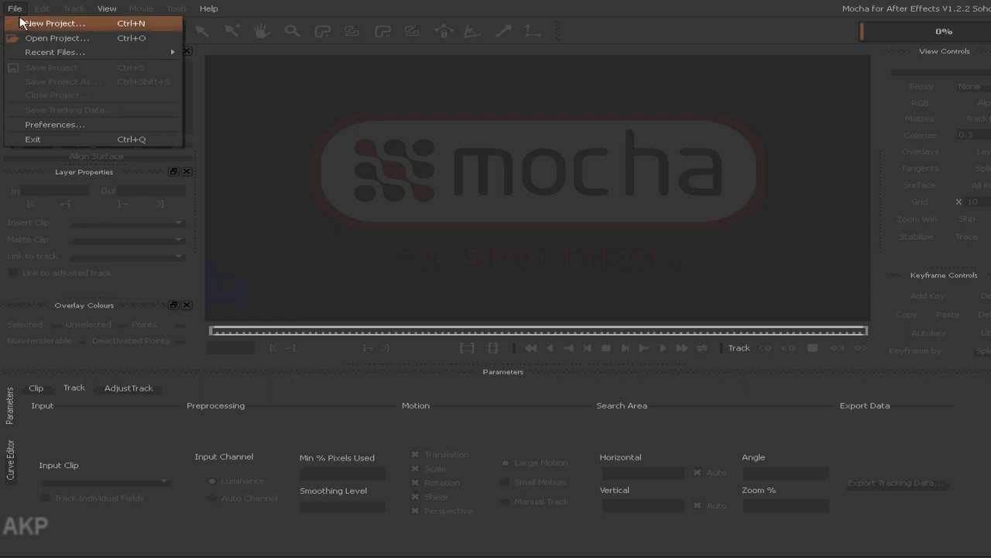
pyautogui.click(54, 23)
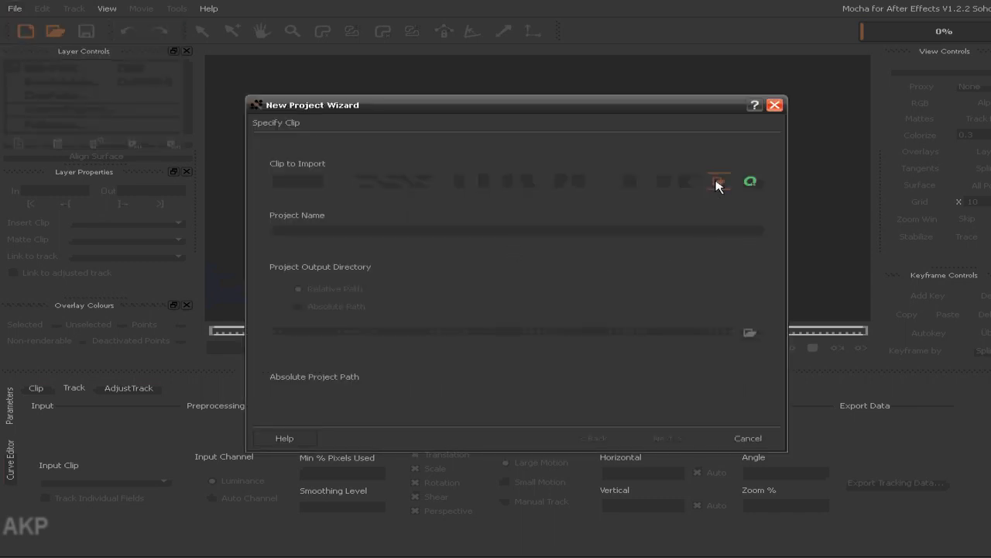
pyautogui.click(719, 182)
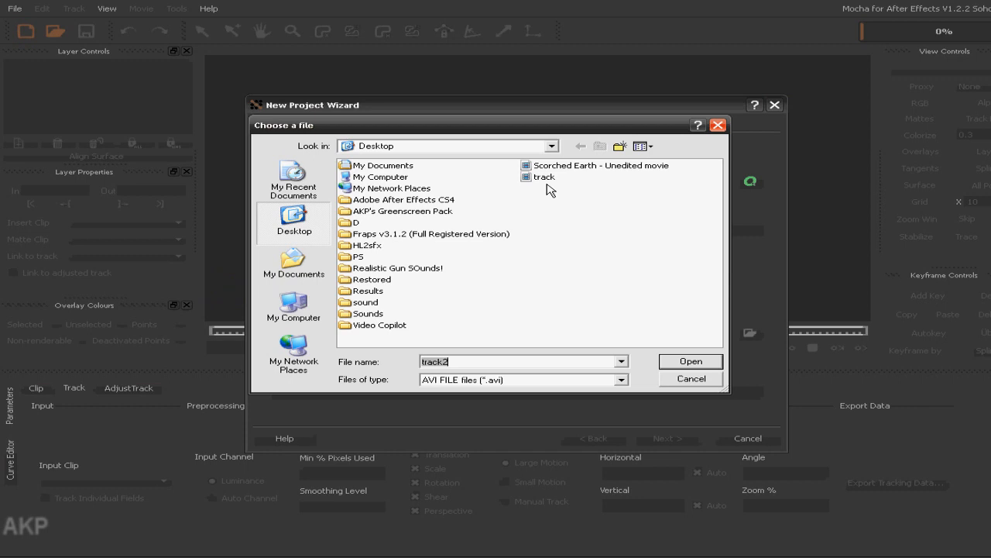
pyautogui.click(689, 361)
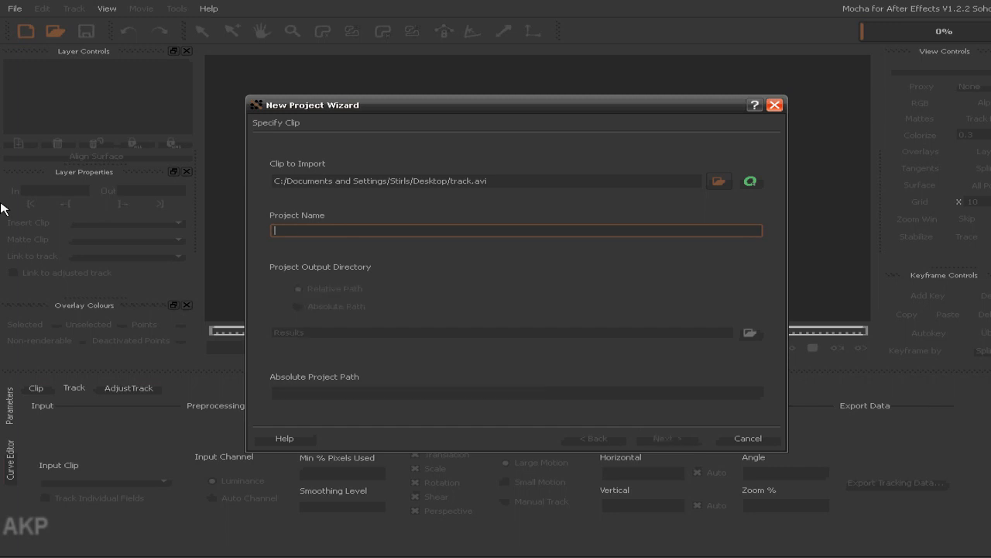
pyautogui.write('BLOOD')
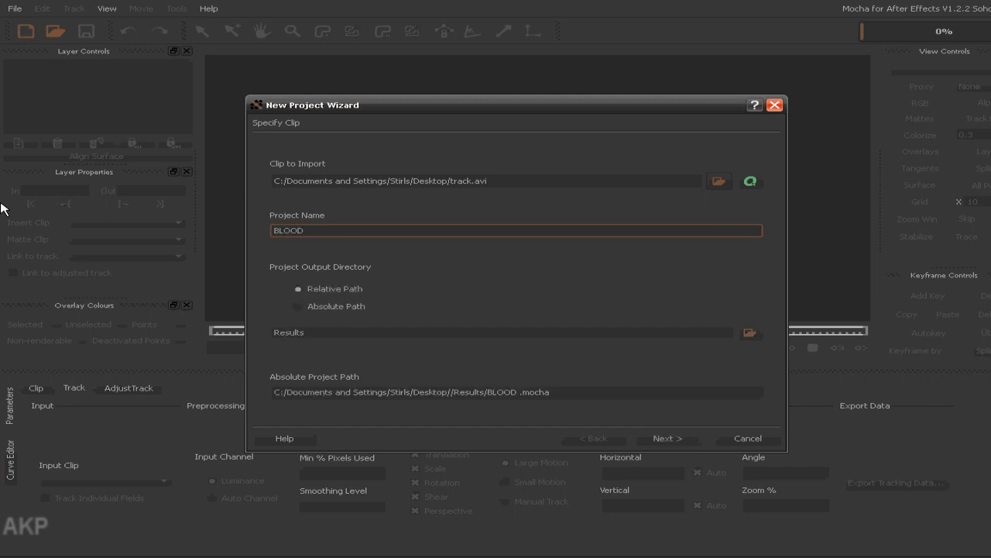
pyautogui.write('HITS')
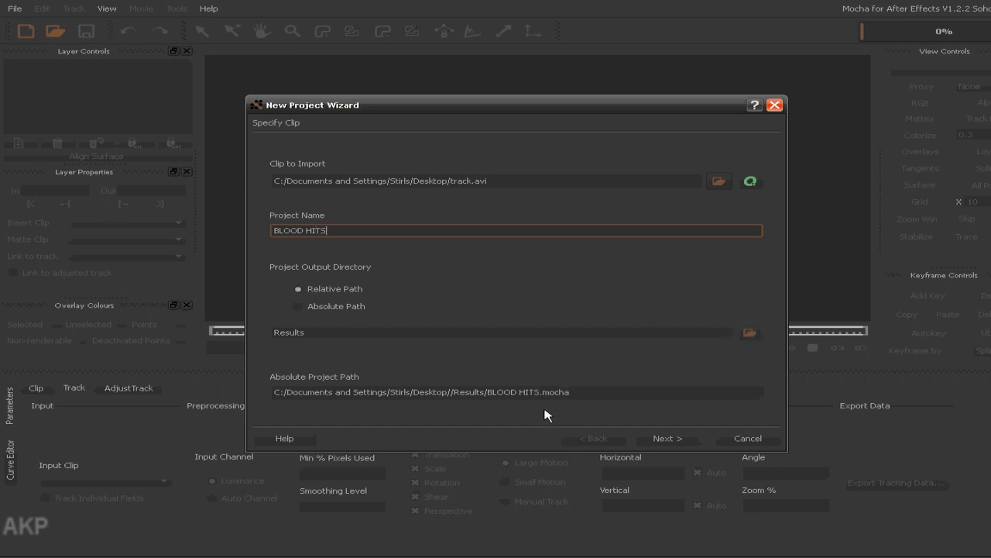
pyautogui.moveTo(740, 468)
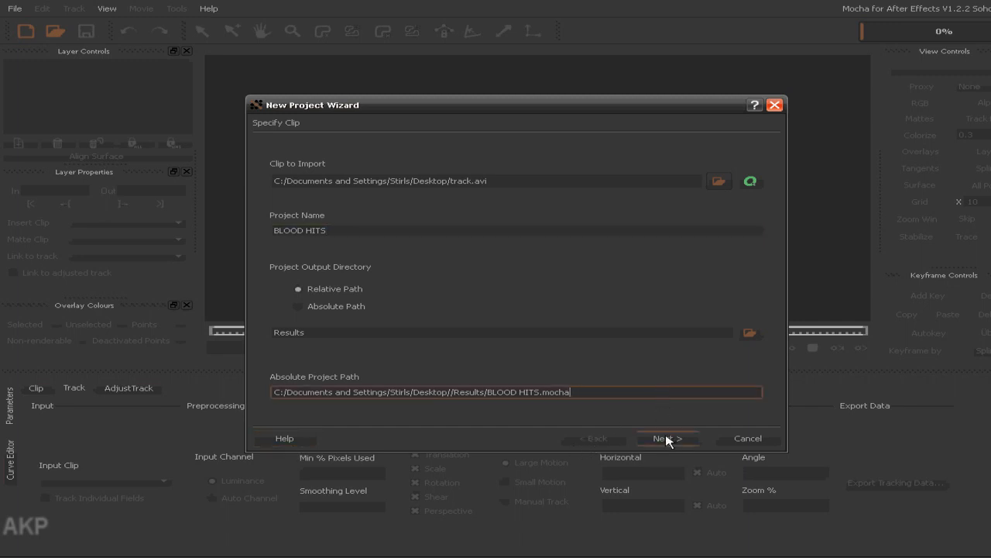
# Confirm the track[0...31].avi clip with frame range 0–31 in the wizard.
pyautogui.click(668, 437)
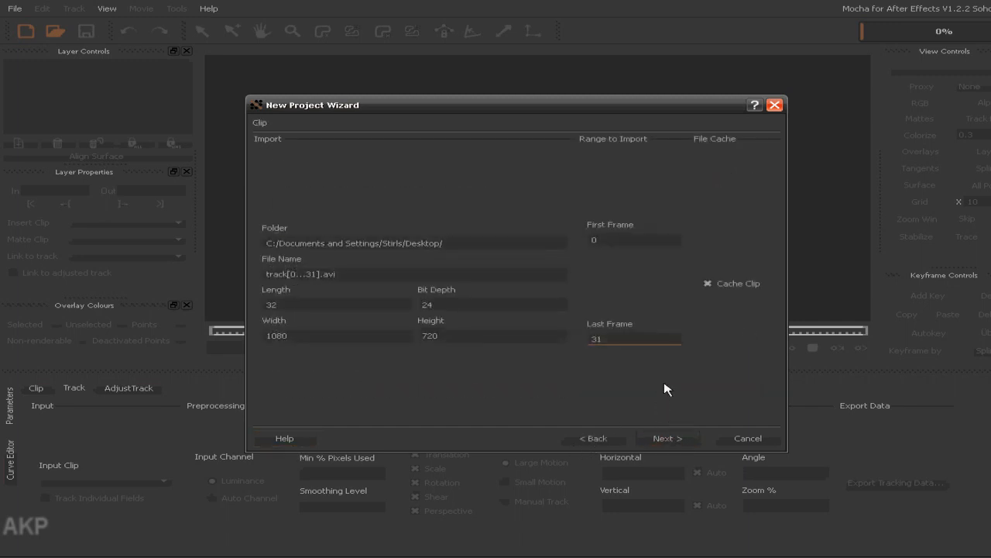
pyautogui.moveTo(570, 225)
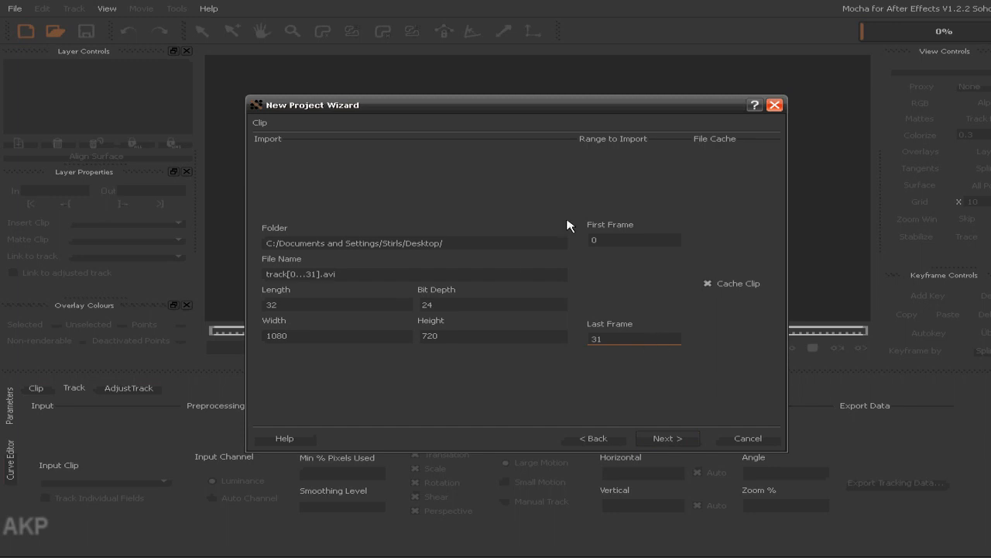
pyautogui.moveTo(434, 398)
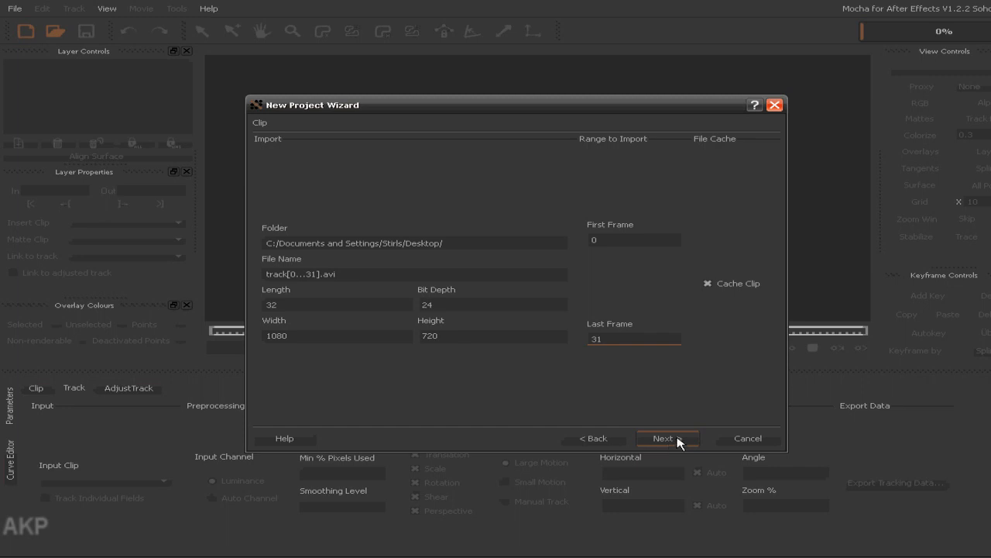
pyautogui.click(666, 438)
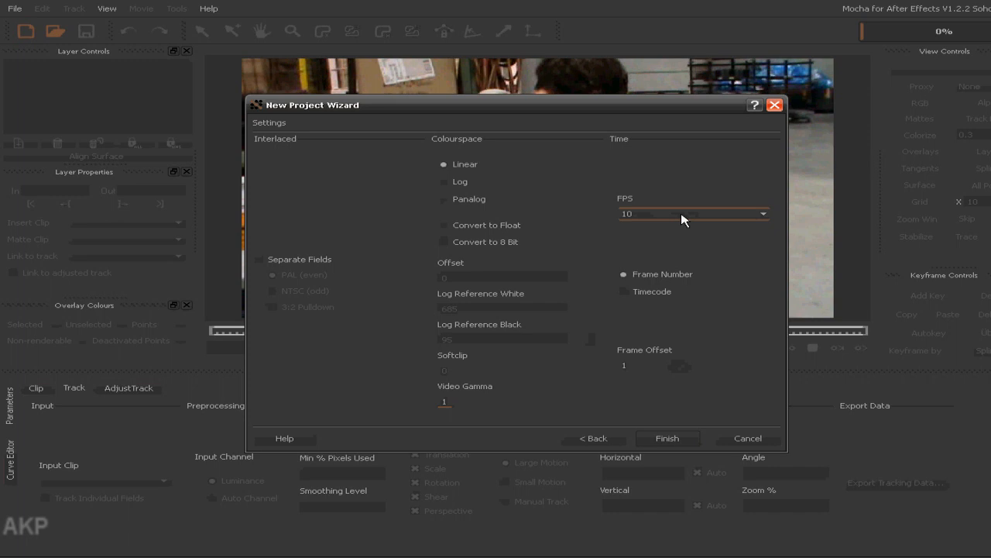
# Set the project to 25 fps with fields unseparated and finish the wizard.
pyautogui.click(762, 213)
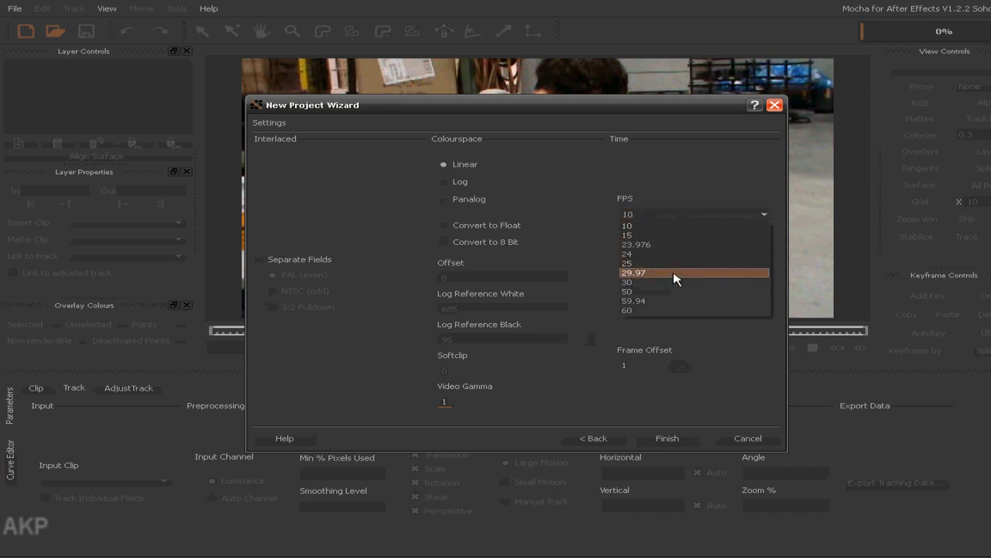
pyautogui.moveTo(634, 267)
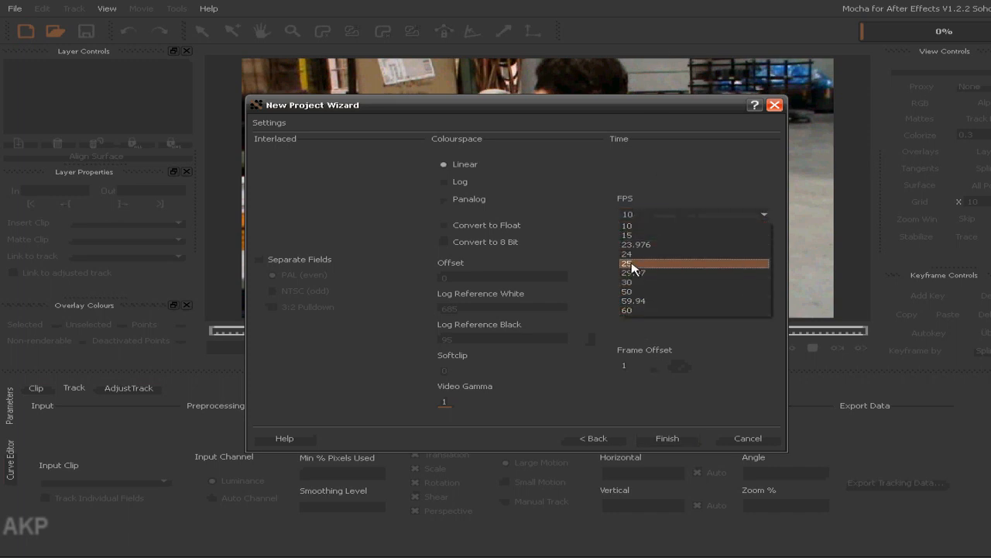
pyautogui.click(627, 263)
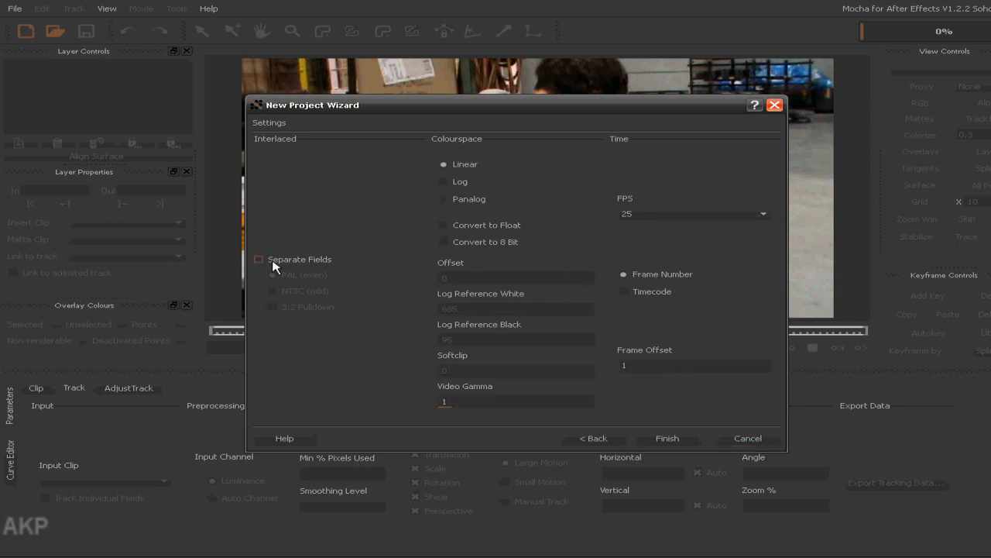
pyautogui.click(258, 258)
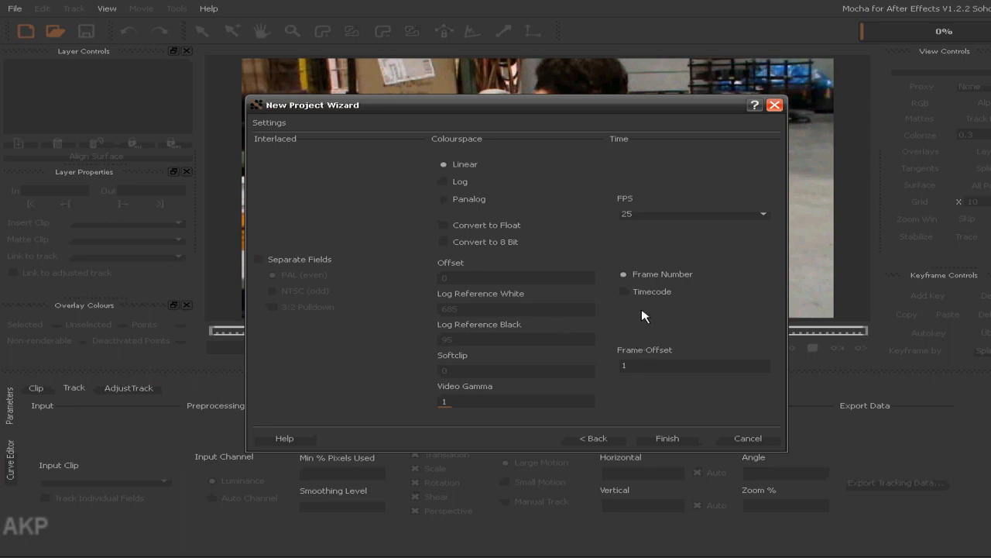
pyautogui.moveTo(637, 304)
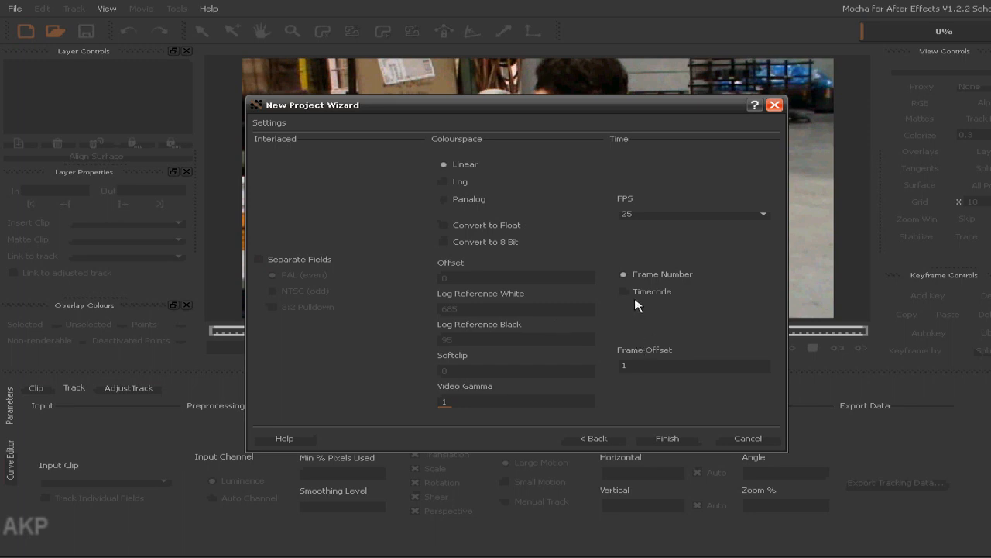
pyautogui.moveTo(632, 397)
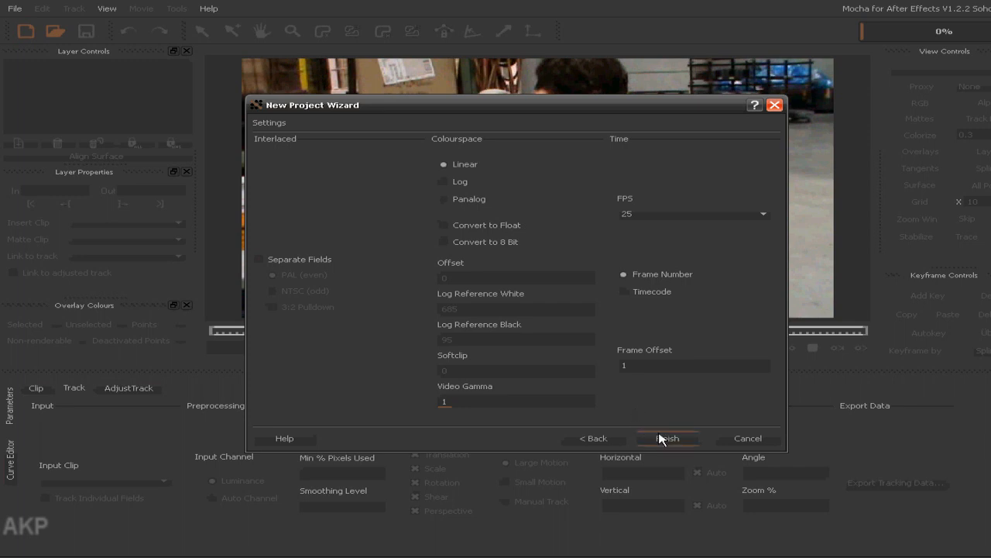
pyautogui.click(668, 437)
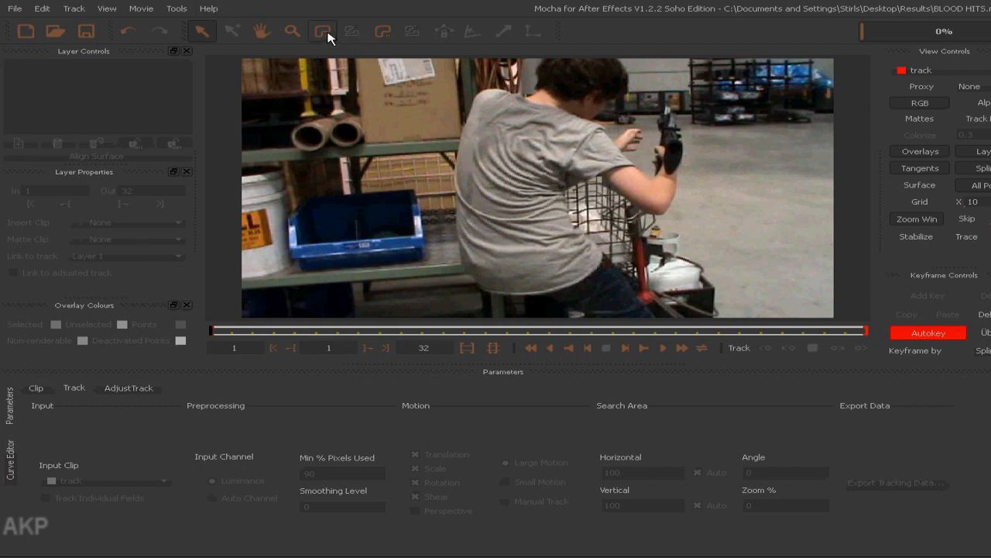
pyautogui.moveTo(323, 31)
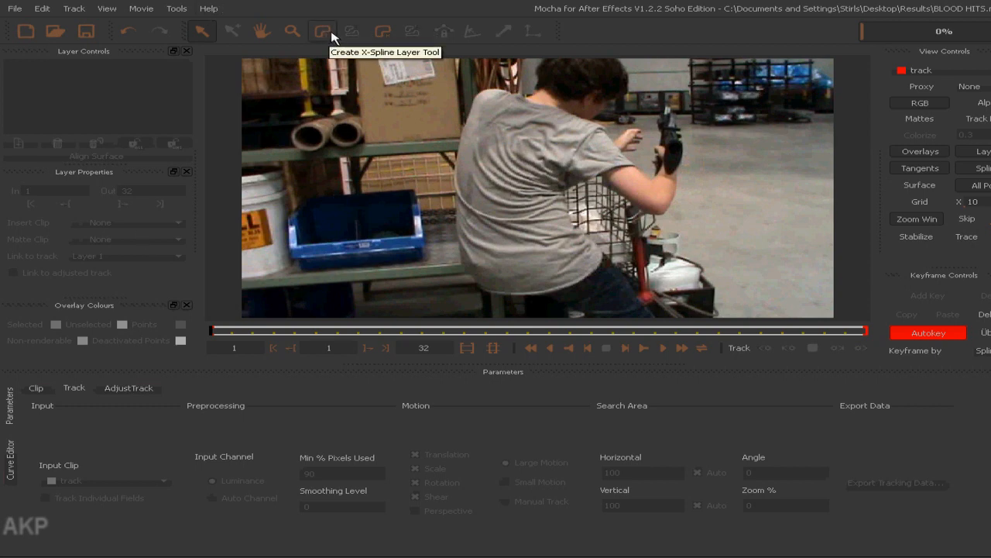
# Draw an X-Spline shape on the shirt's back and scrub the clip to check it.
pyautogui.click(323, 31)
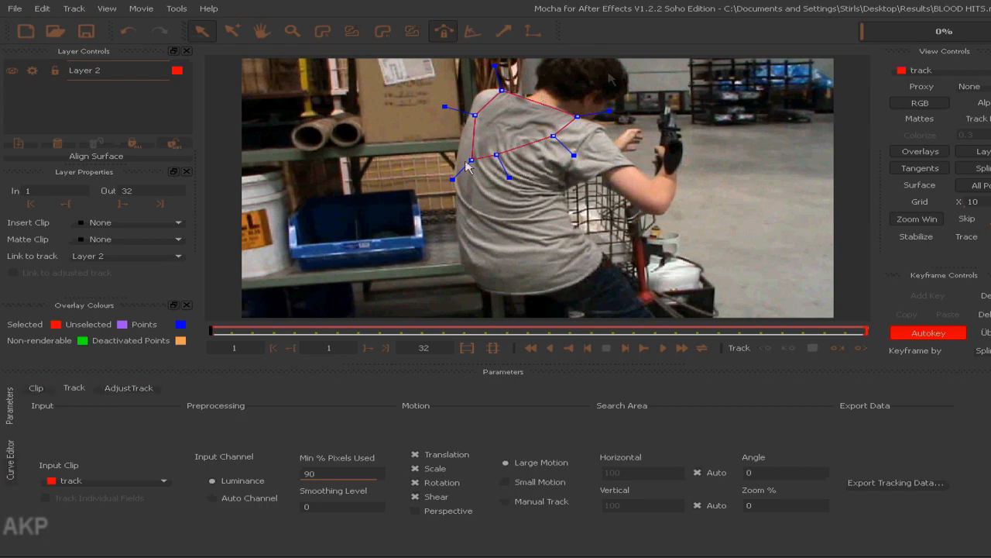
pyautogui.moveTo(287, 152)
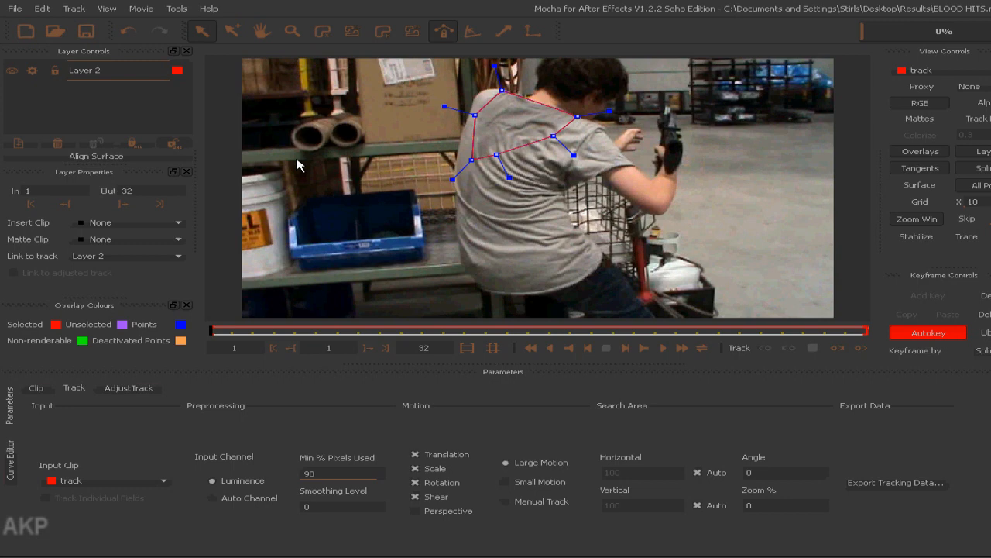
pyautogui.moveTo(358, 160)
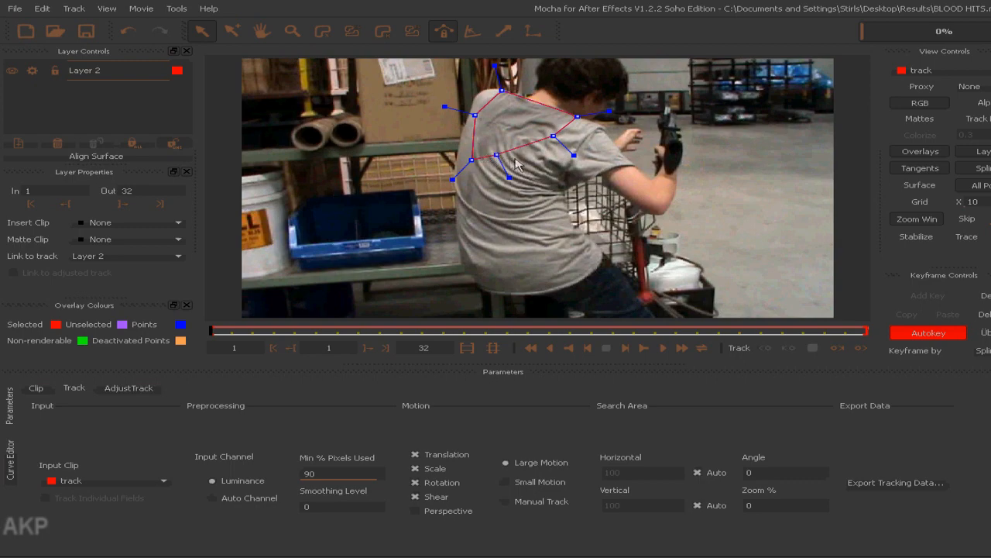
pyautogui.moveTo(209, 332)
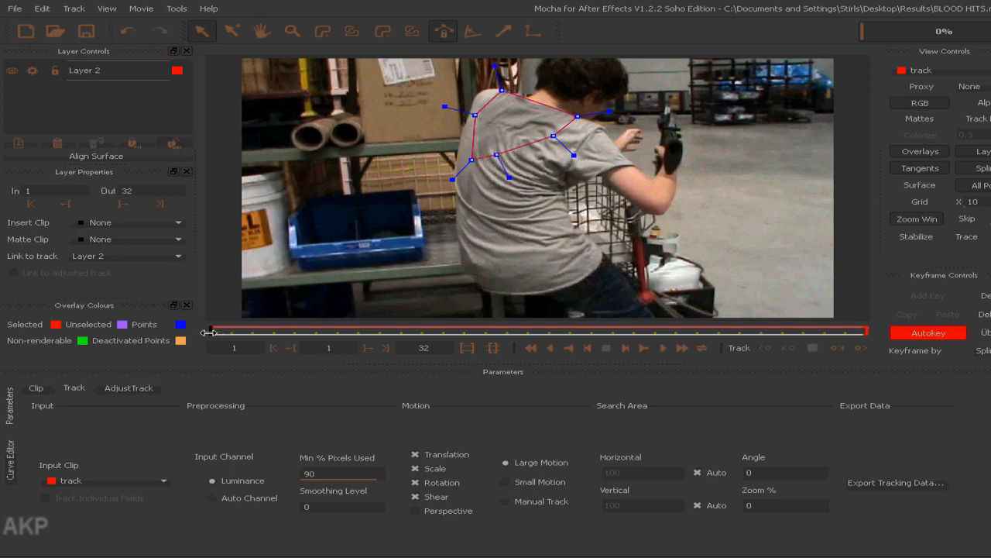
pyautogui.moveTo(209, 331); pyautogui.dragTo(612, 331)
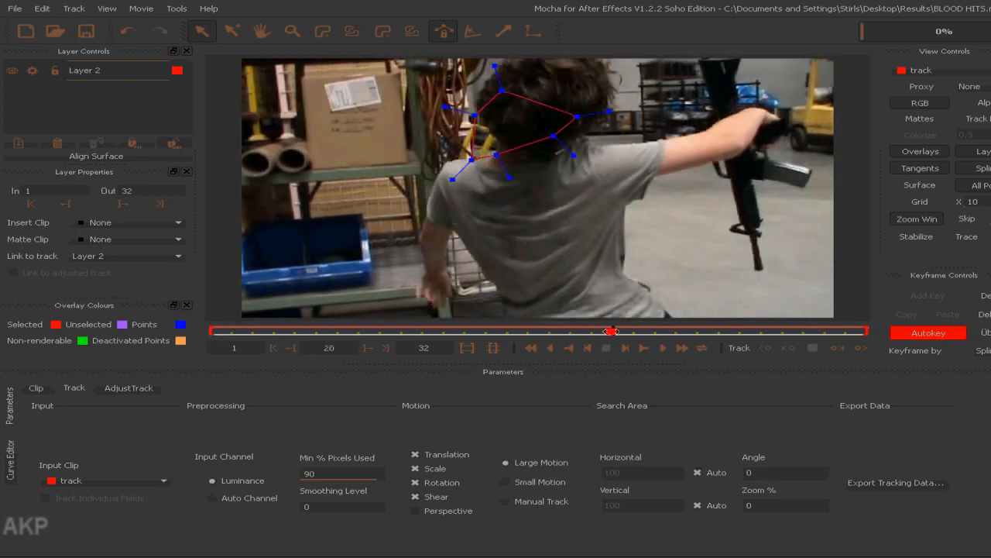
pyautogui.moveTo(614, 332); pyautogui.dragTo(801, 332)
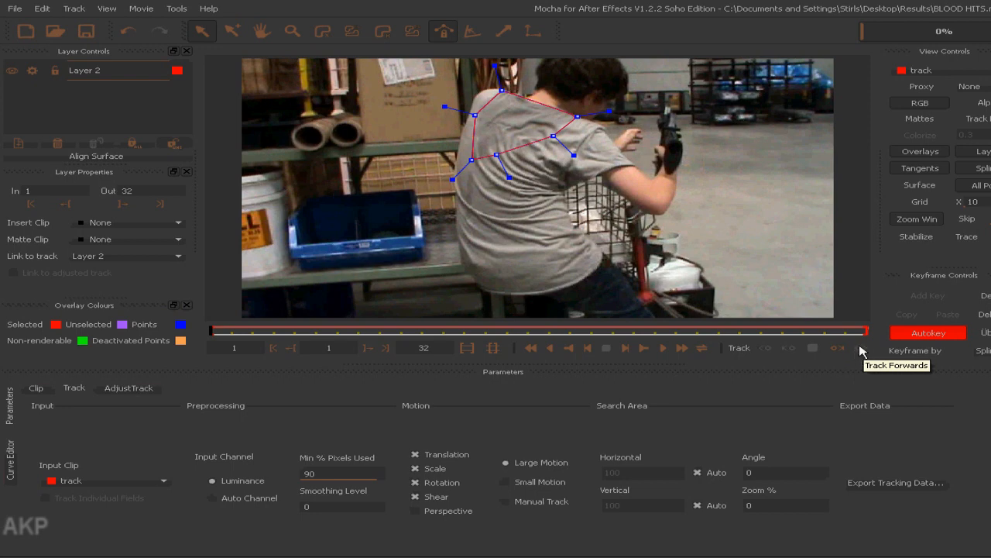
# Track the shape forward through frame 31 and copy its After Effects transform data.
pyautogui.click(837, 347)
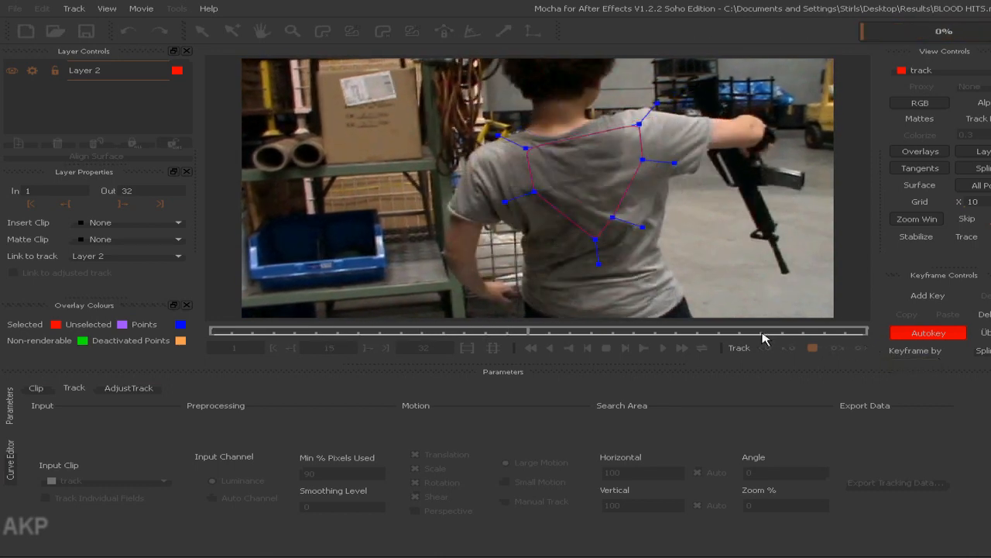
pyautogui.click(738, 347)
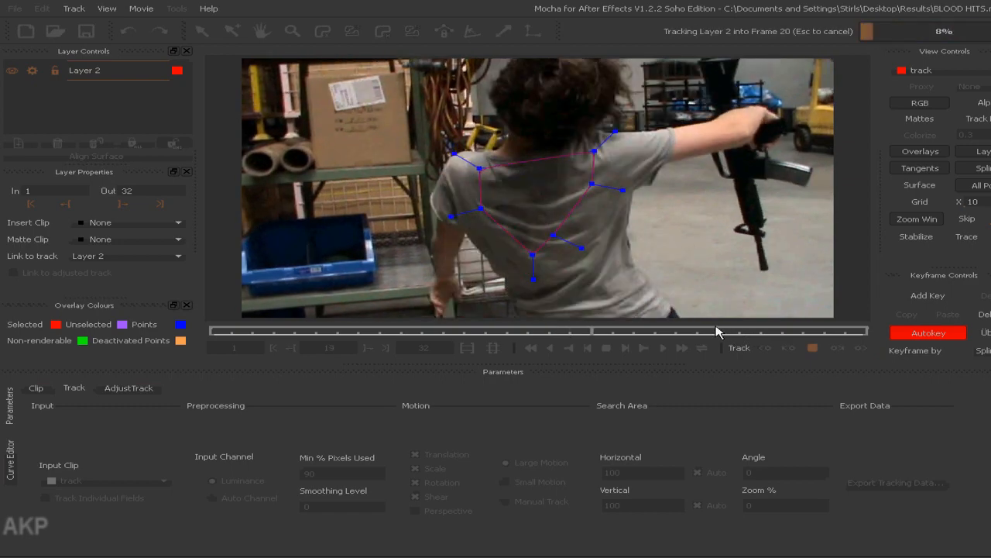
pyautogui.moveTo(813, 347)
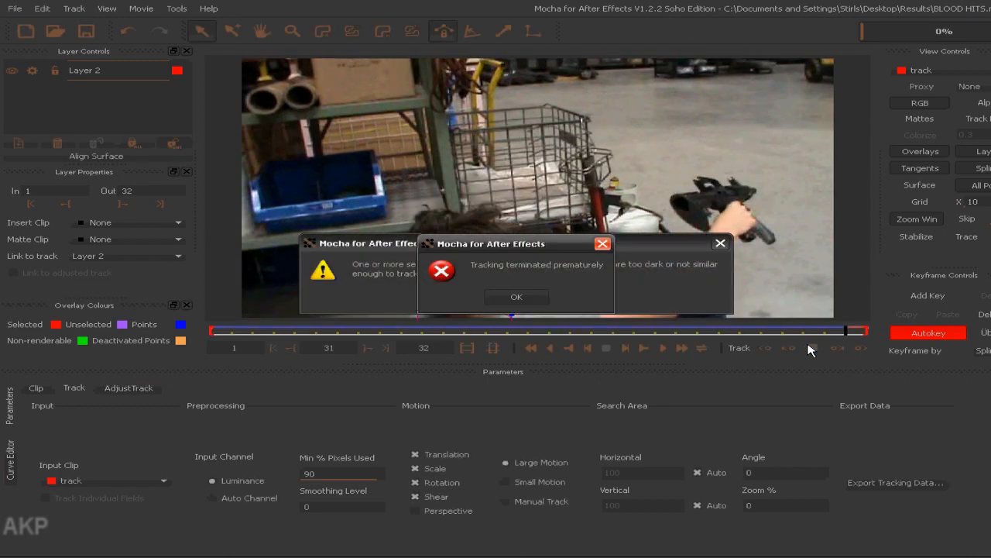
pyautogui.click(516, 296)
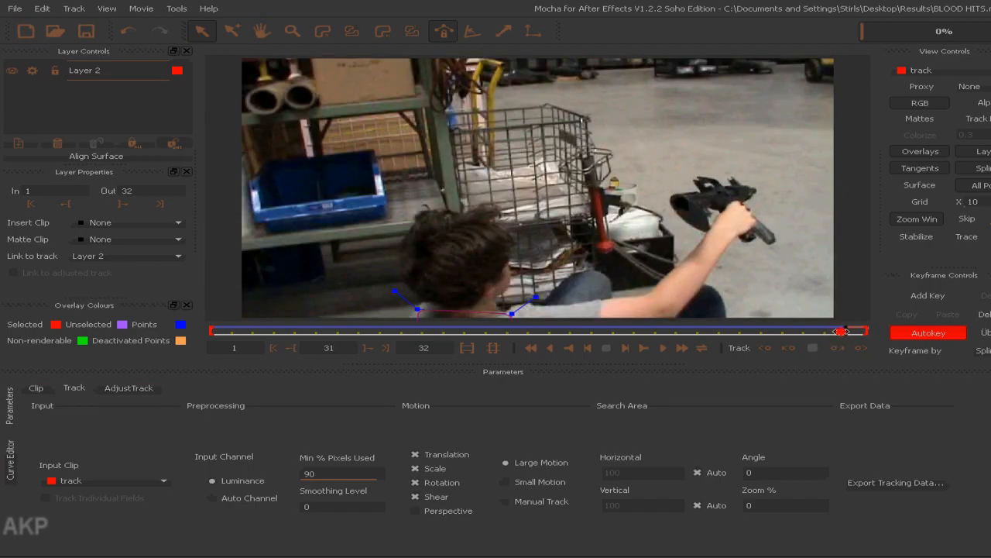
pyautogui.moveTo(845, 331); pyautogui.dragTo(291, 332)
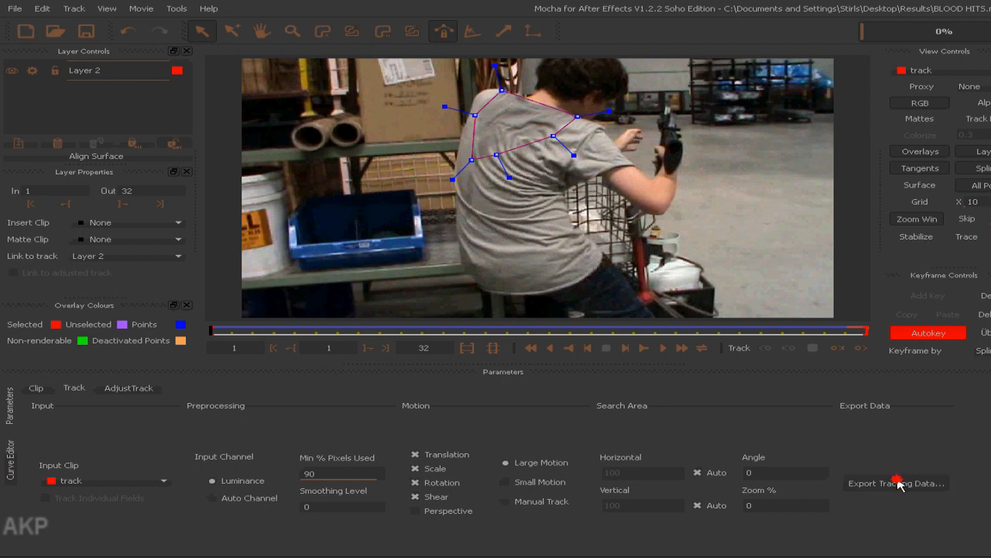
pyautogui.click(896, 482)
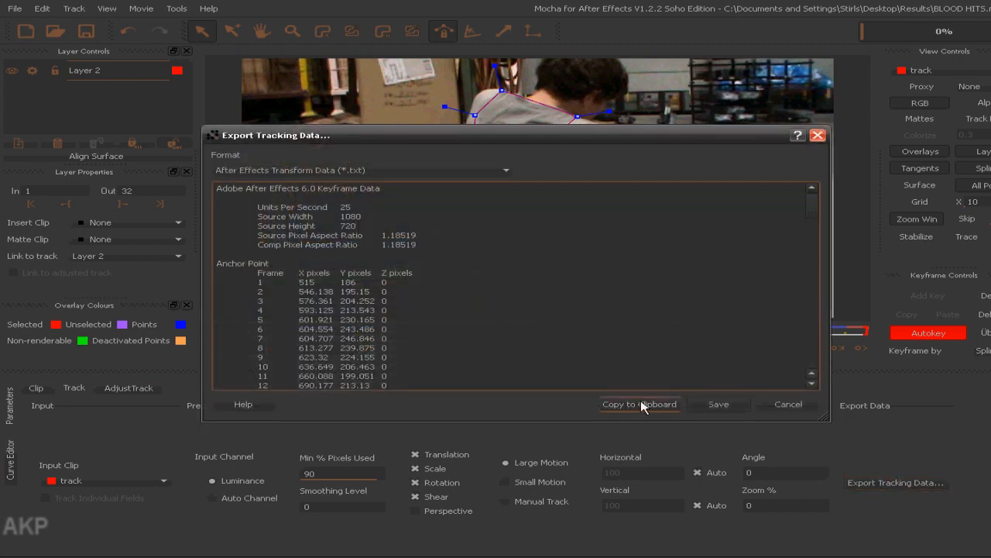
pyautogui.click(639, 404)
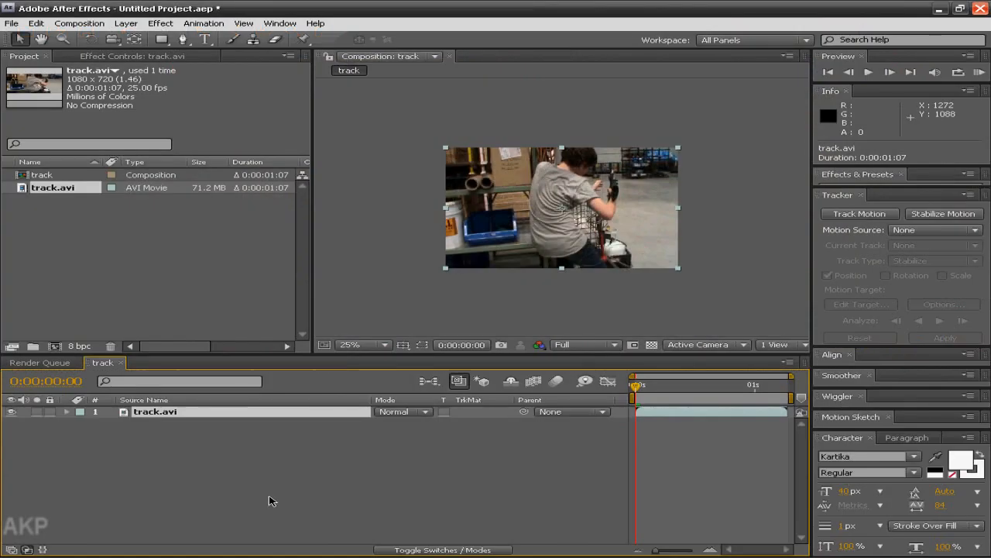
# Paste the Mocha tracking keyframes onto Null 1 and remove its anchor point keyframes.
pyautogui.click(126, 24)
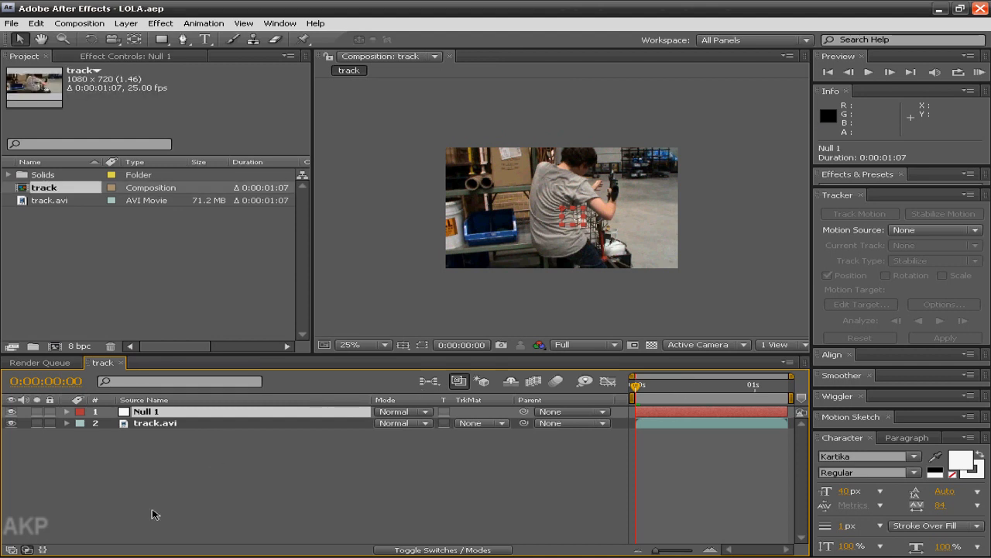
pyautogui.press('ctrl+v')
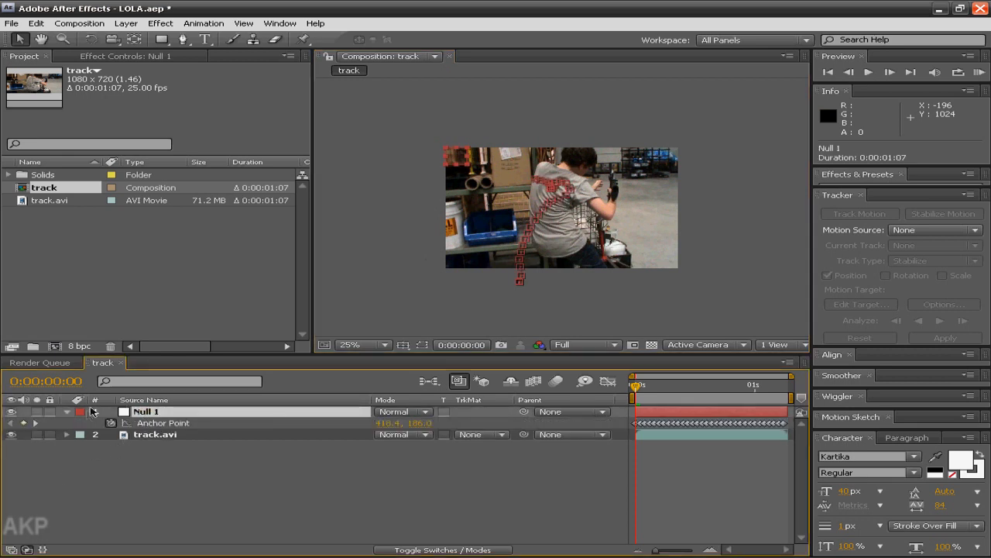
pyautogui.click(35, 412)
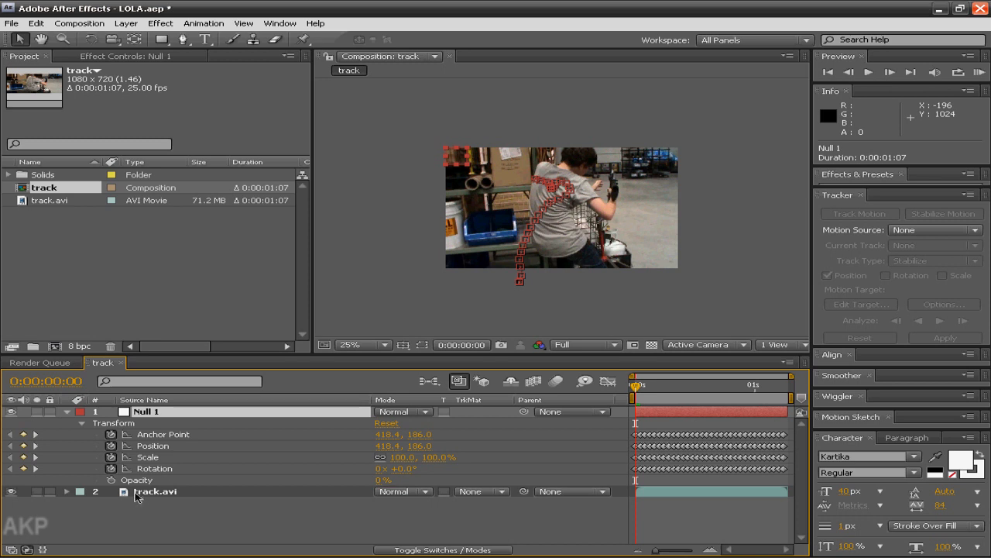
pyautogui.moveTo(113, 441)
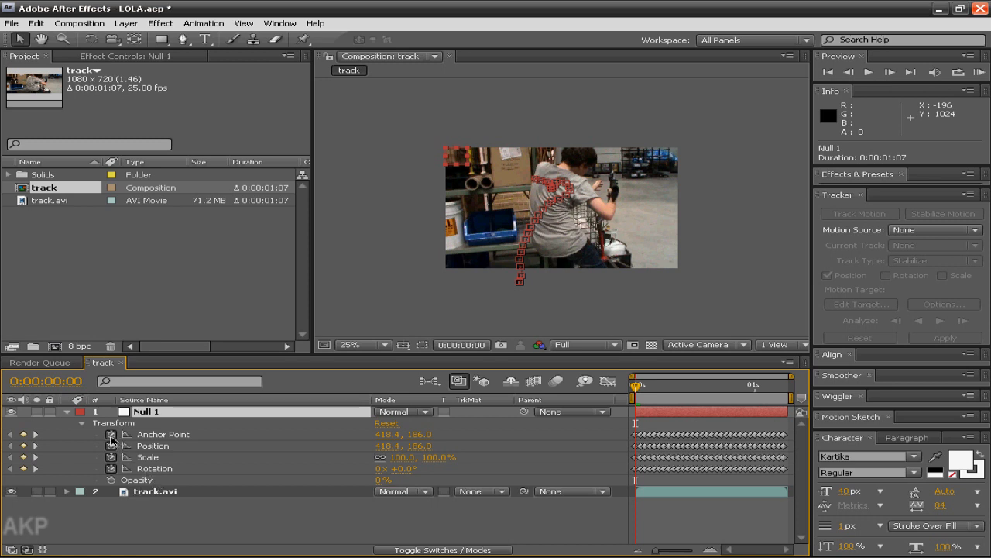
pyautogui.moveTo(113, 442)
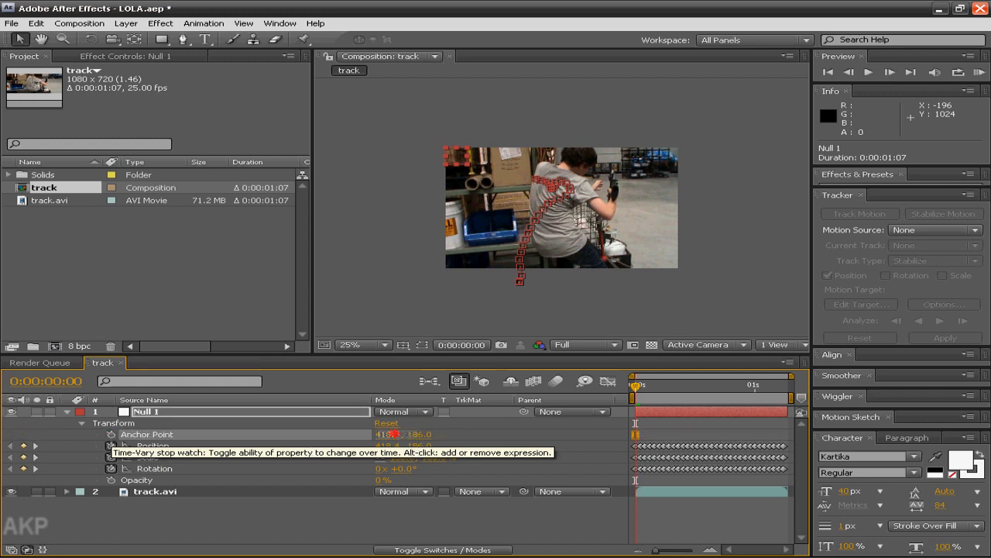
pyautogui.click(395, 434)
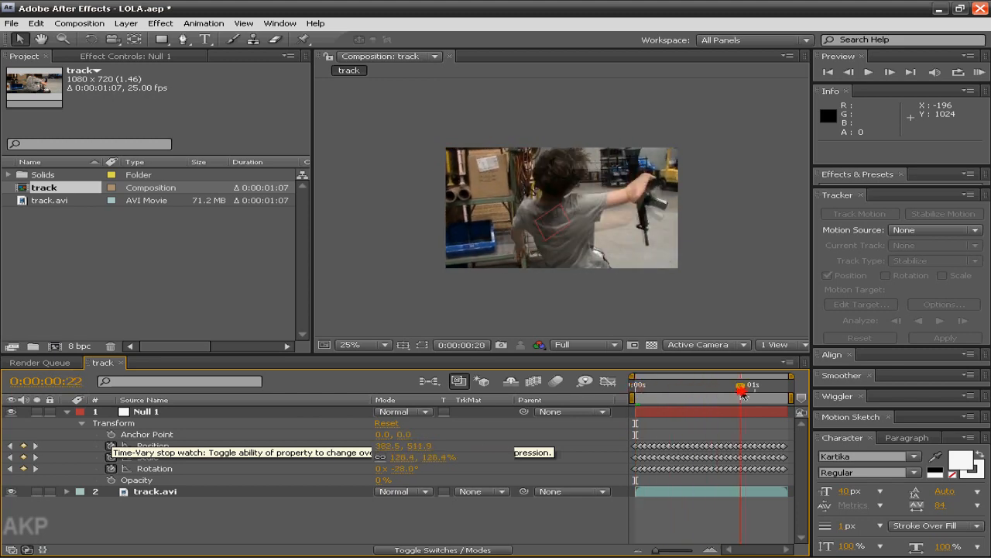
pyautogui.click(670, 384)
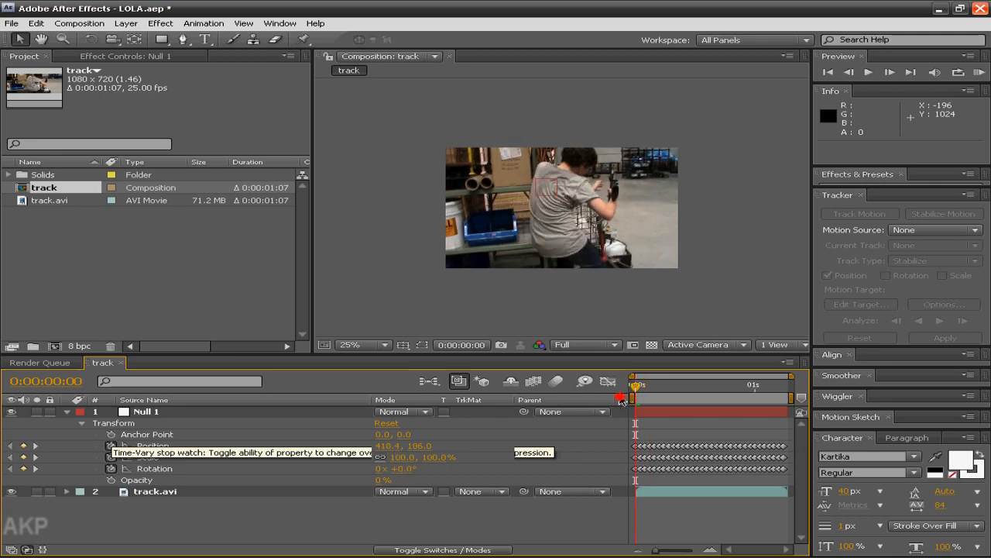
pyautogui.moveTo(636, 386); pyautogui.dragTo(717, 386)
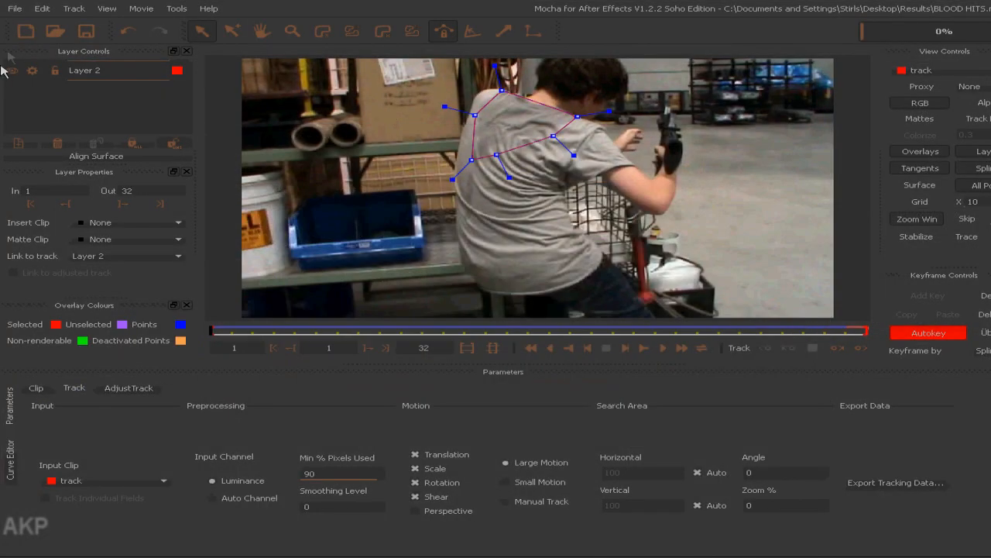
# Open Action_Essentials_720p > 02. Blood in Explorer and select Blood_Hit_05.
pyautogui.click(14, 9)
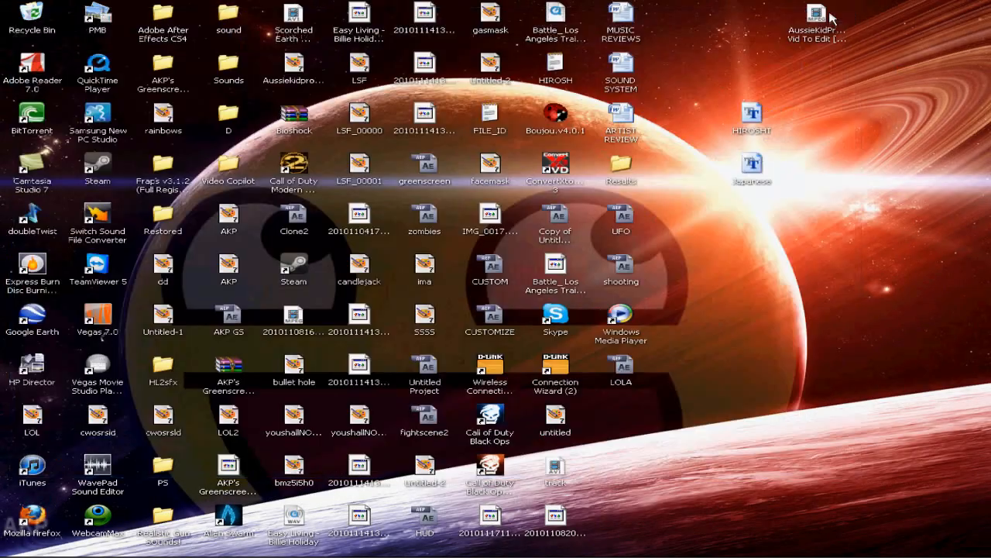
pyautogui.moveTo(527, 399)
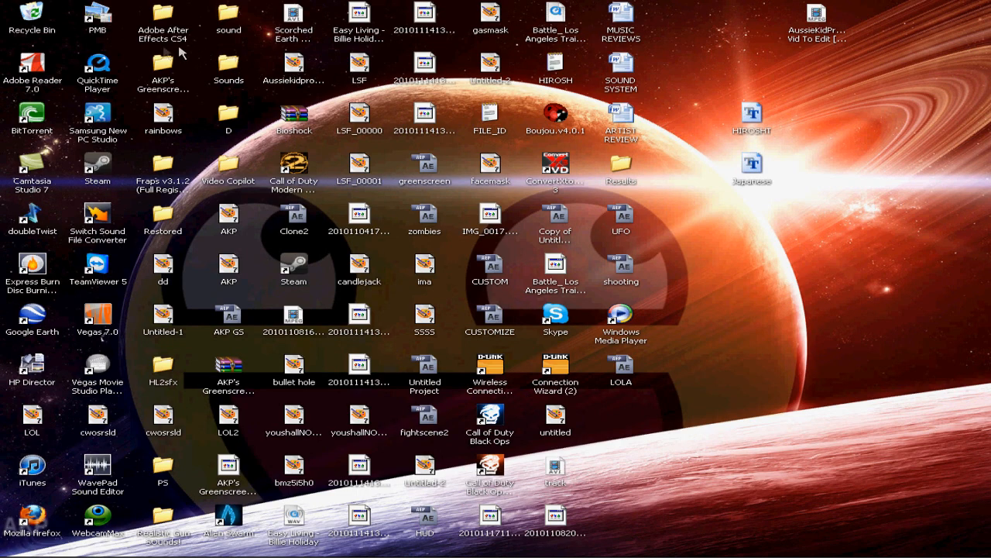
pyautogui.moveTo(227, 175)
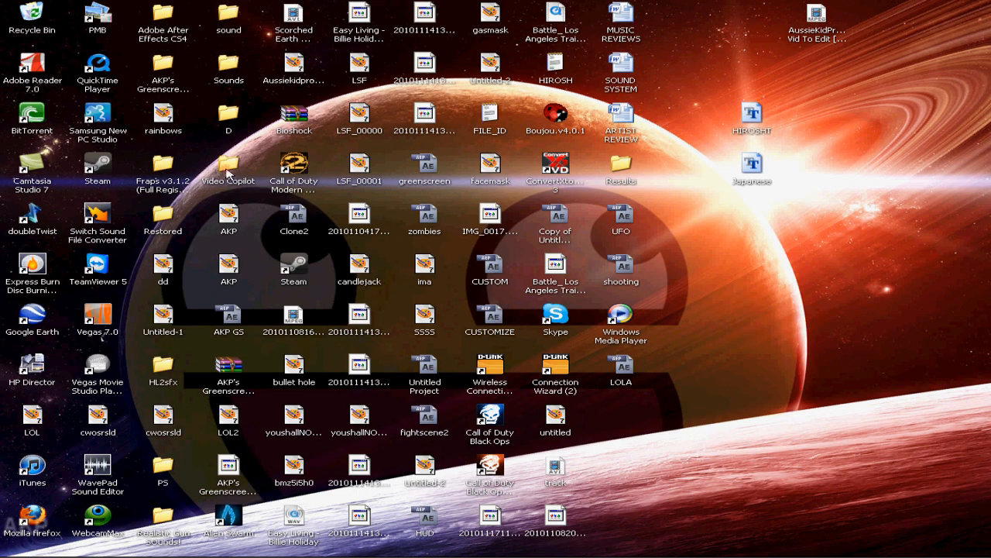
pyautogui.doubleClick(227, 163)
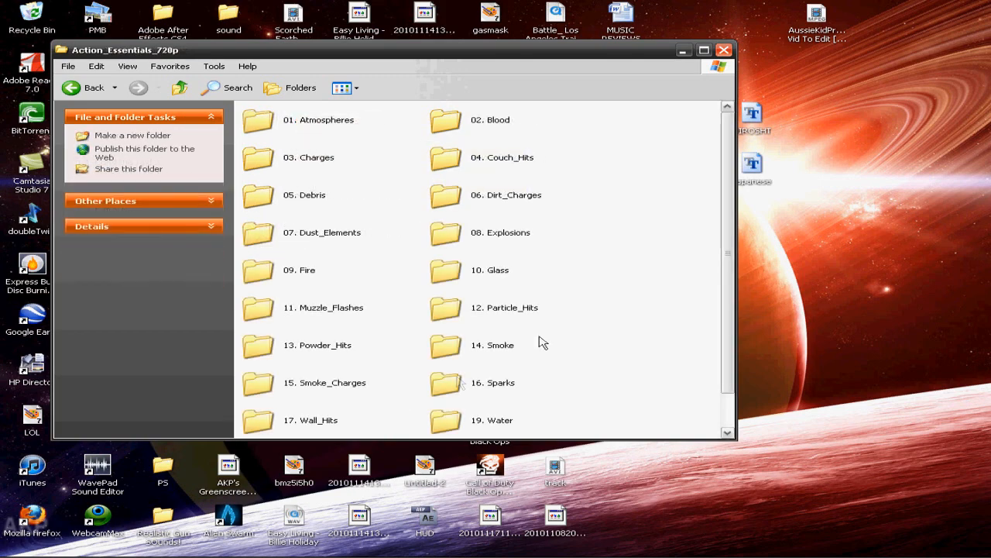
pyautogui.doubleClick(490, 119)
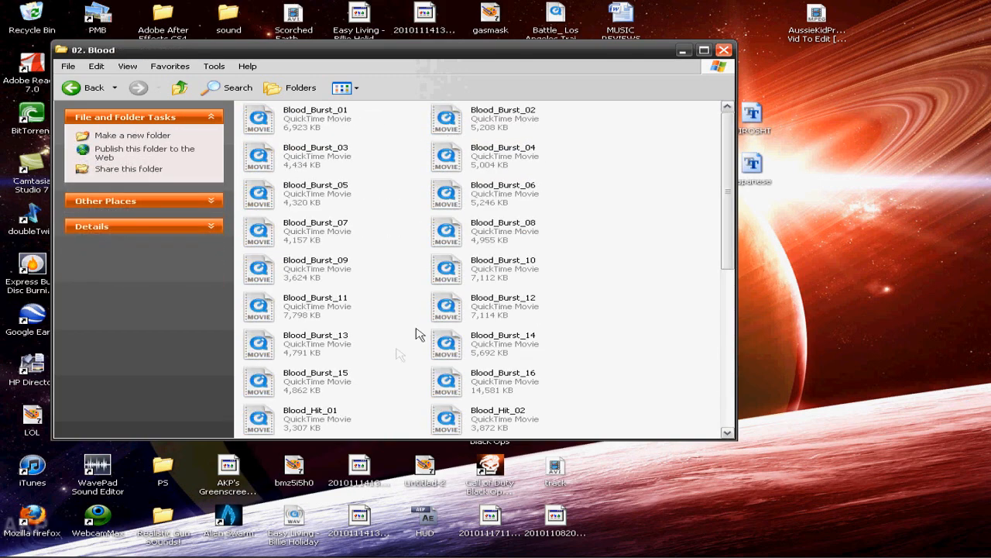
pyautogui.scroll(-3)
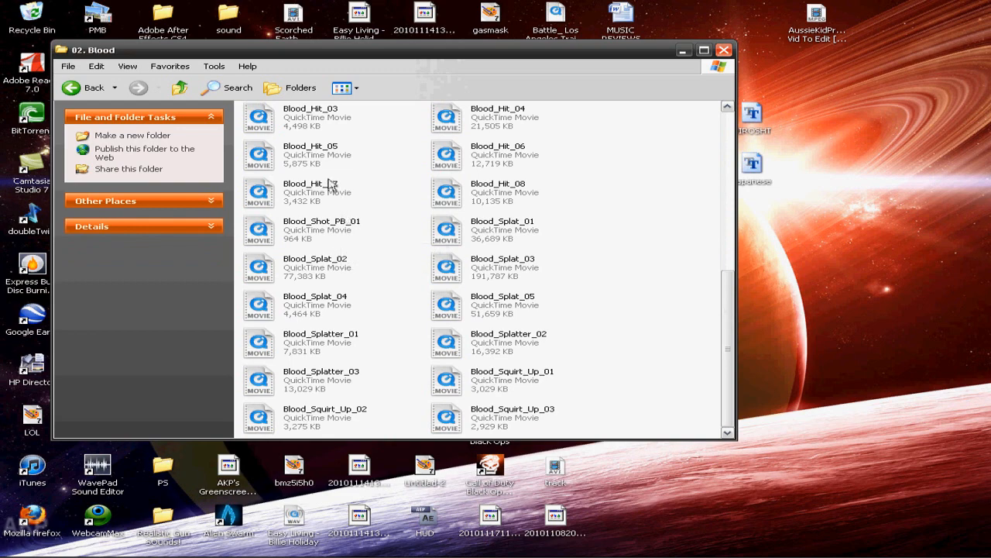
pyautogui.click(310, 155)
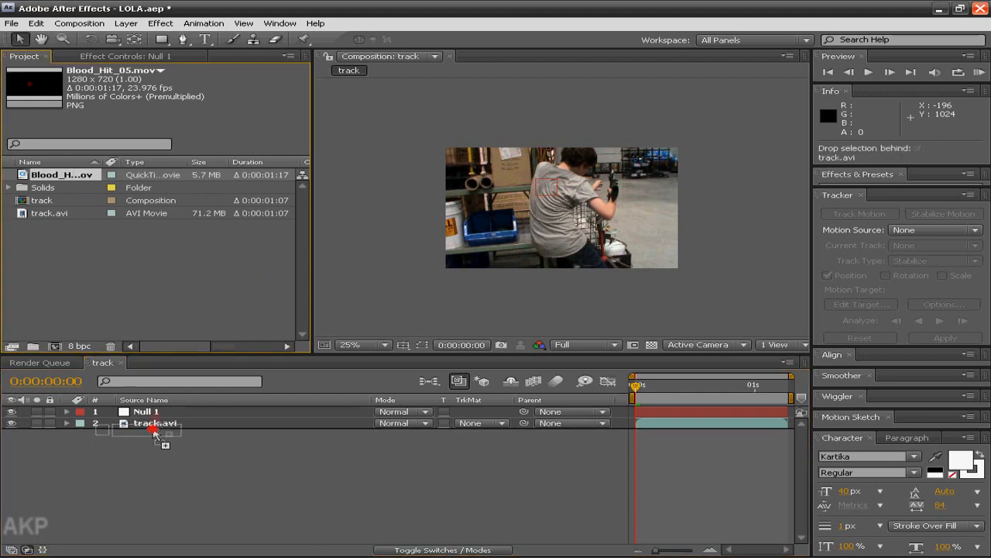
# Place Blood_Hit_05.mov above track.avi and move it onto the tracked shirt area.
pyautogui.moveTo(62, 174); pyautogui.dragTo(155, 422)
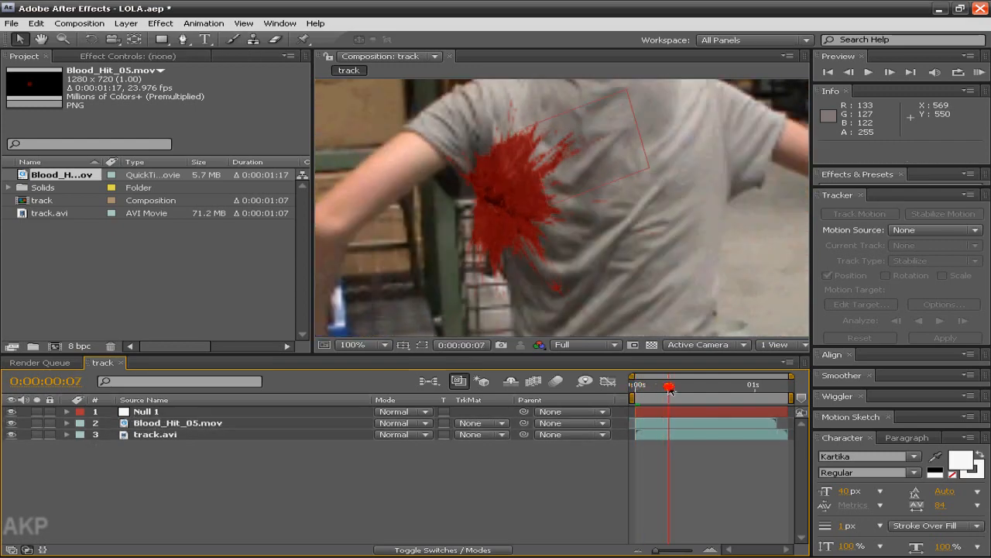
pyautogui.moveTo(668, 385); pyautogui.dragTo(681, 385)
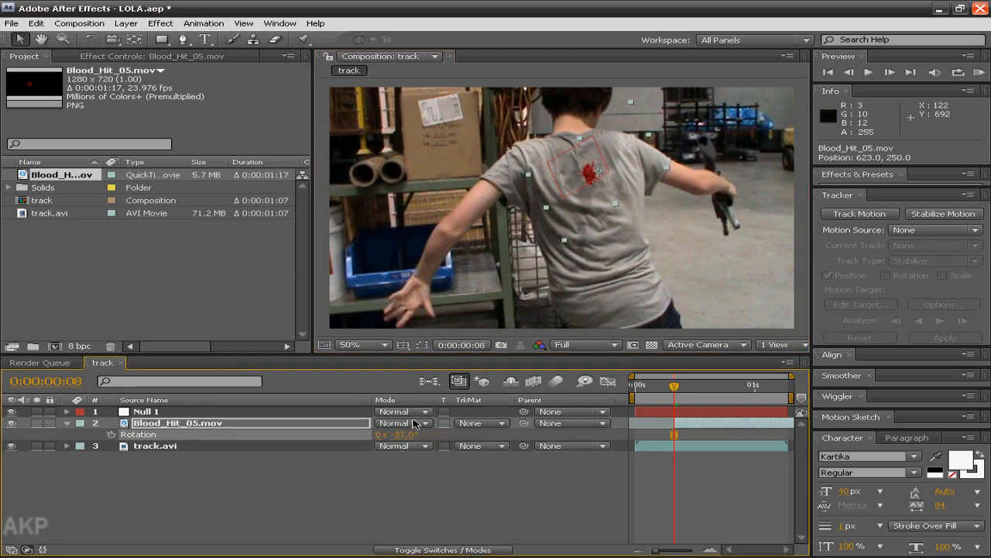
# Set Blood_Hit_05 to Classic Color Burn, parent it to Null 1, and add a Box Blur.
pyautogui.click(403, 423)
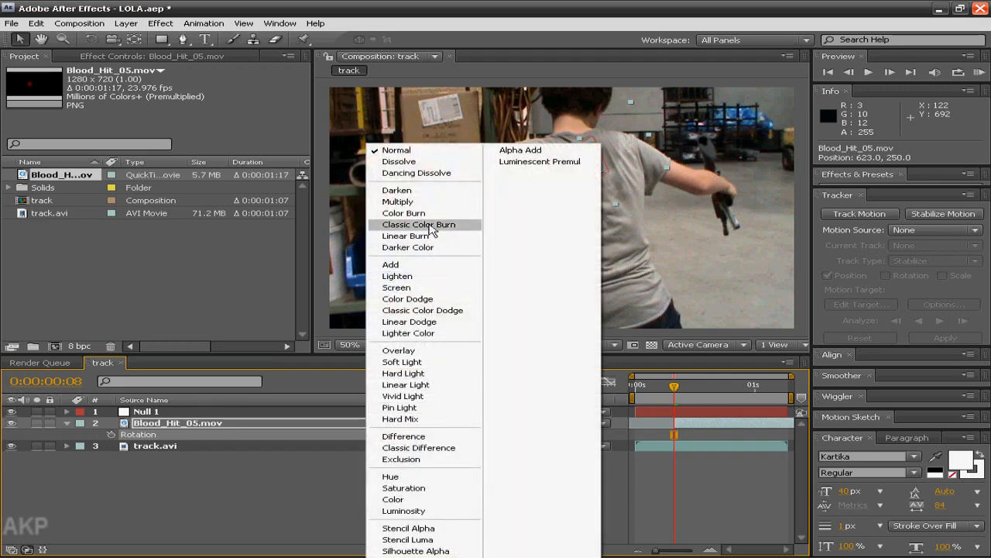
pyautogui.click(419, 223)
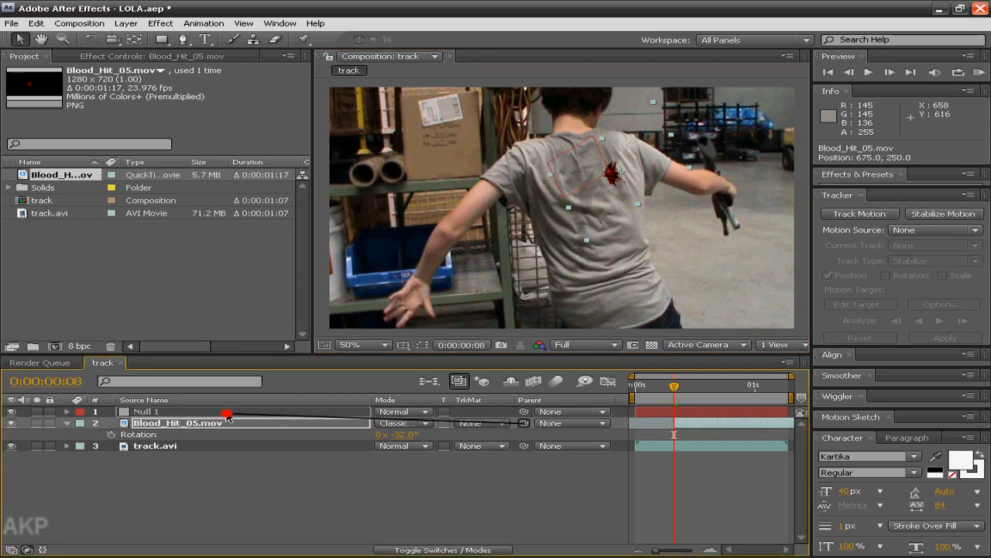
pyautogui.click(160, 23)
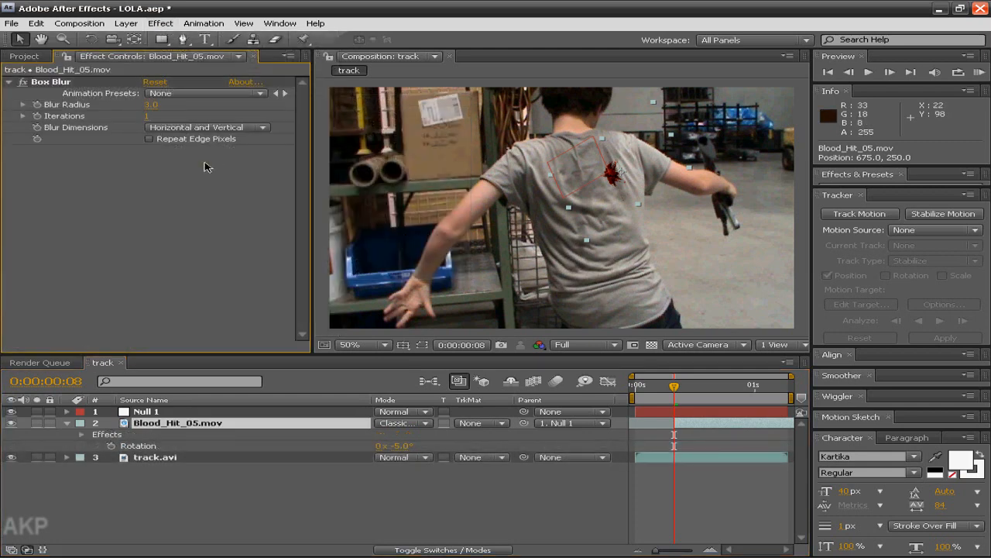
pyautogui.write('20.0')
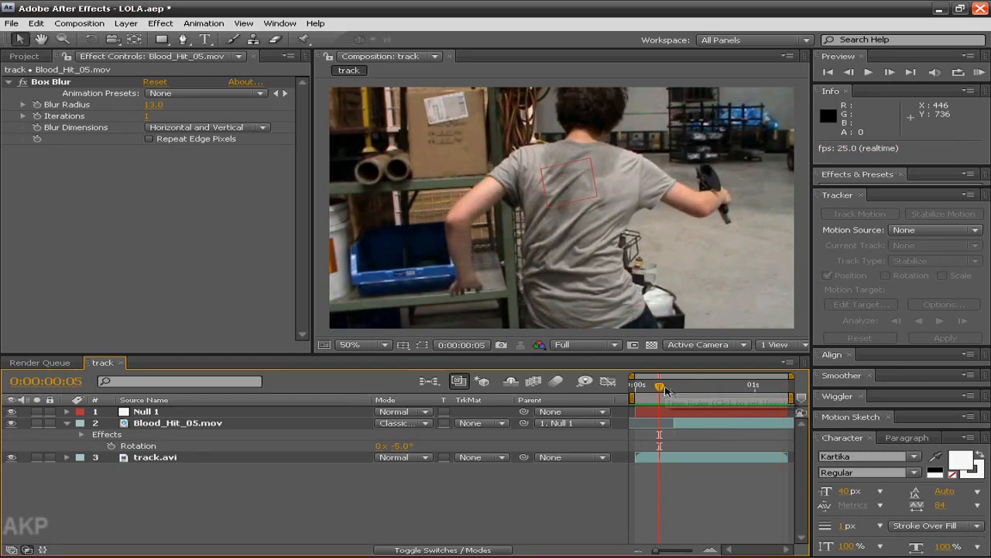
# Scrub the timeline, reposition the blood on the shirt, and preview both hits.
pyautogui.moveTo(658, 385); pyautogui.dragTo(675, 385)
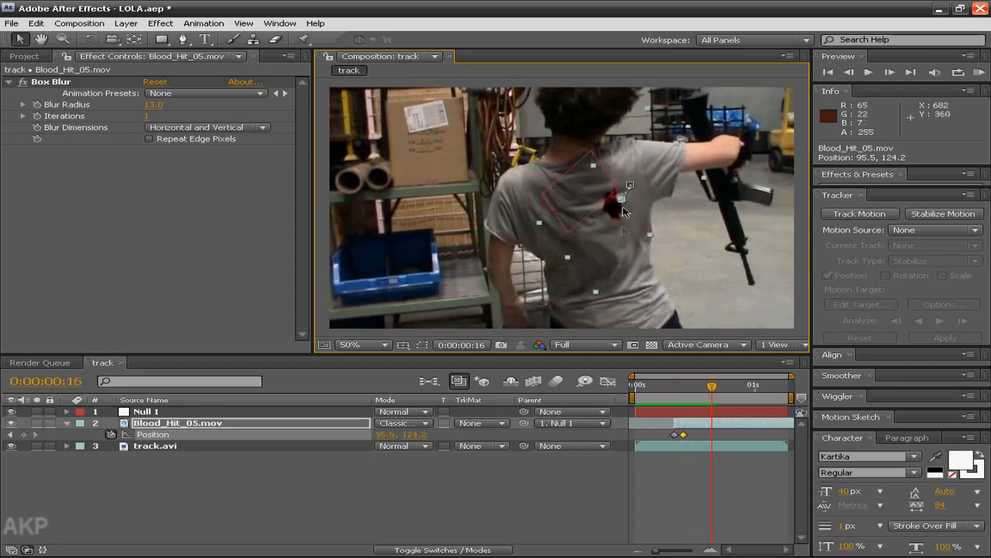
pyautogui.moveTo(711, 385); pyautogui.dragTo(647, 385)
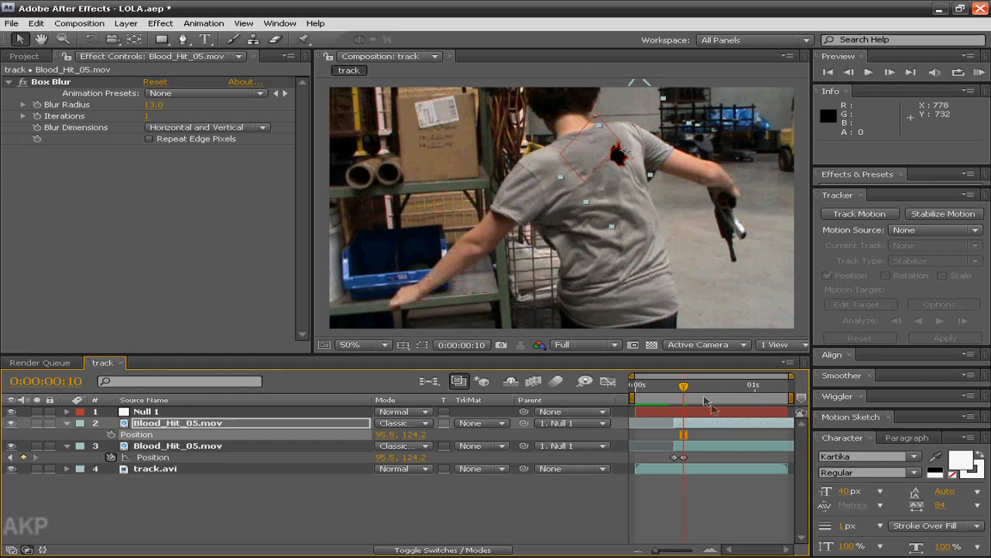
pyautogui.moveTo(683, 385); pyautogui.dragTo(673, 385)
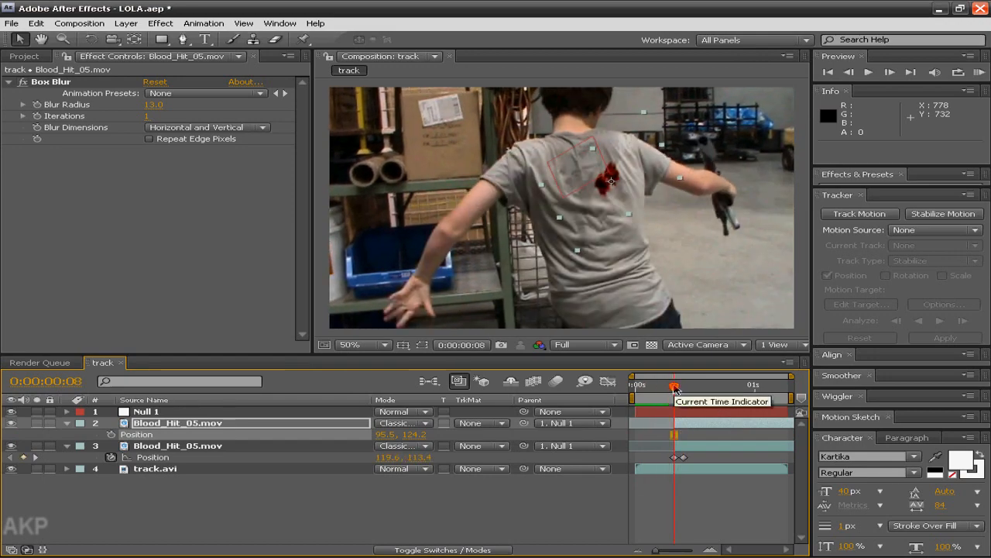
pyautogui.moveTo(675, 386); pyautogui.dragTo(683, 385)
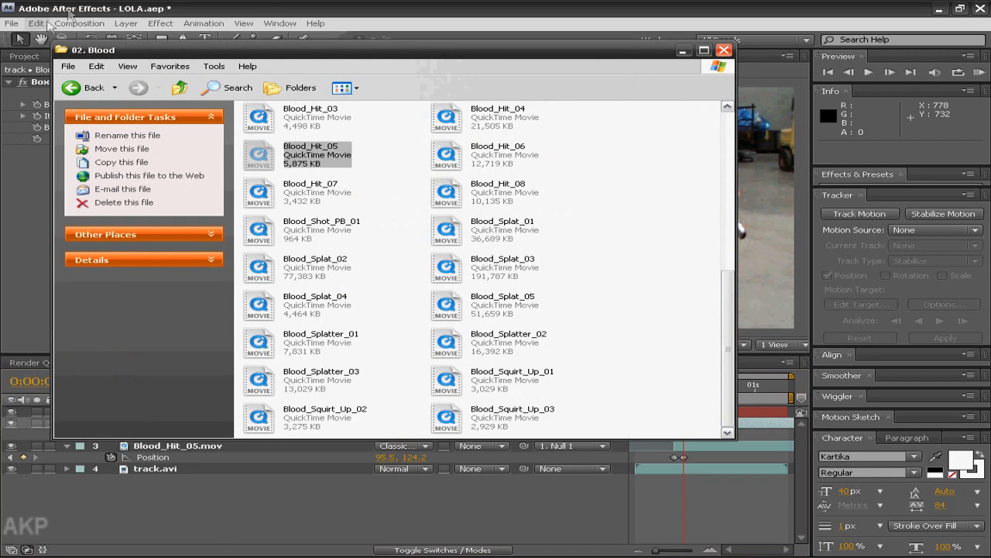
# Back out of the Blood folder to the Action_Essentials_720p category listing.
pyautogui.click(84, 88)
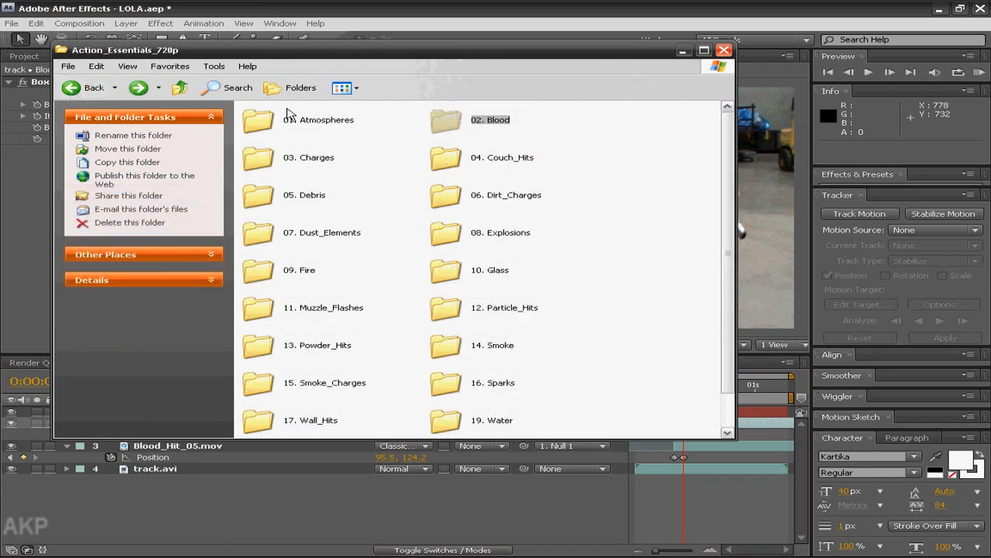
pyautogui.moveTo(712, 324)
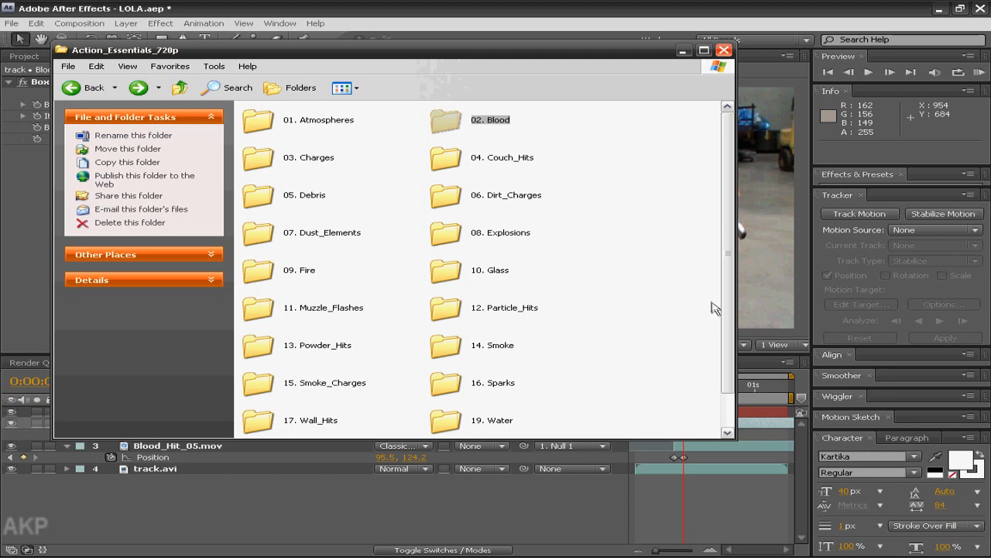
pyautogui.moveTo(711, 308)
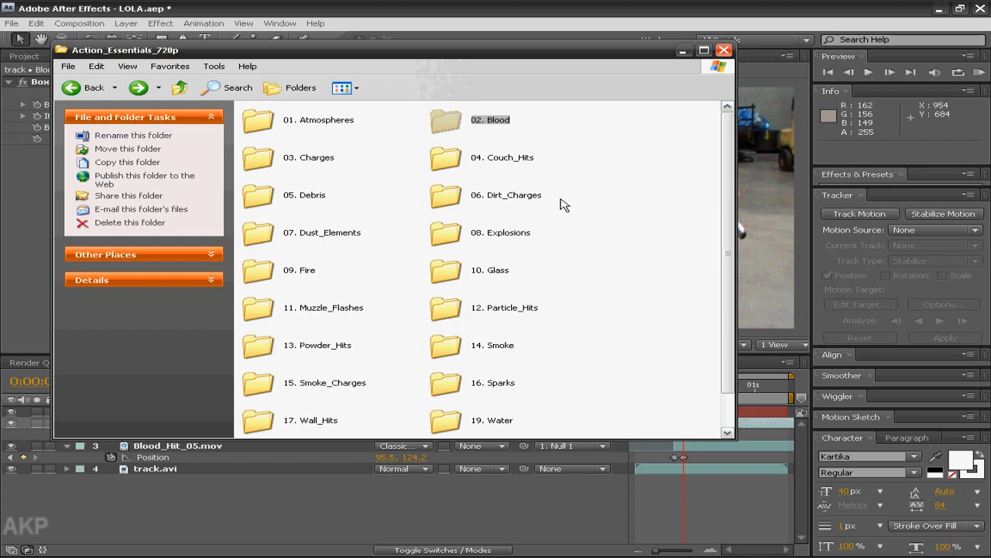
pyautogui.moveTo(594, 212)
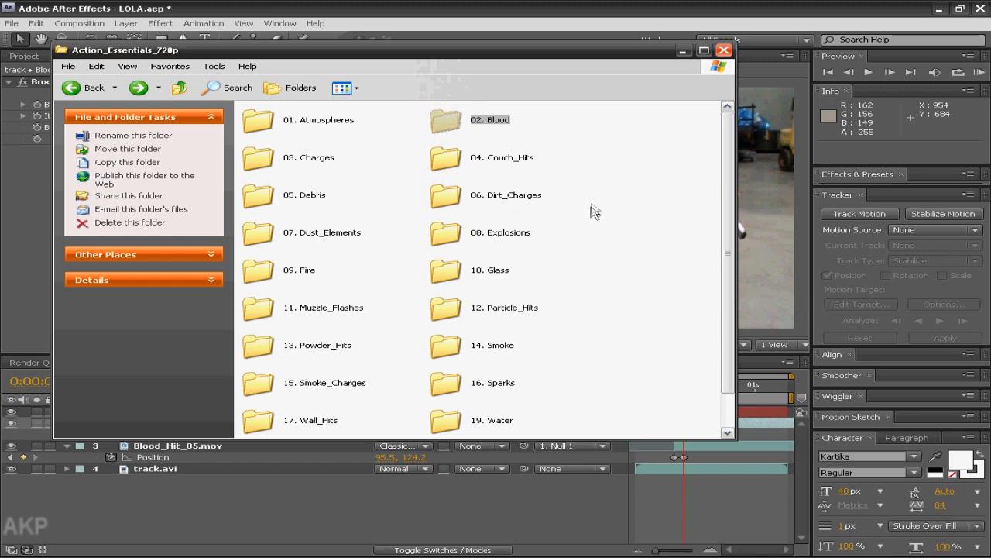
pyautogui.moveTo(568, 250)
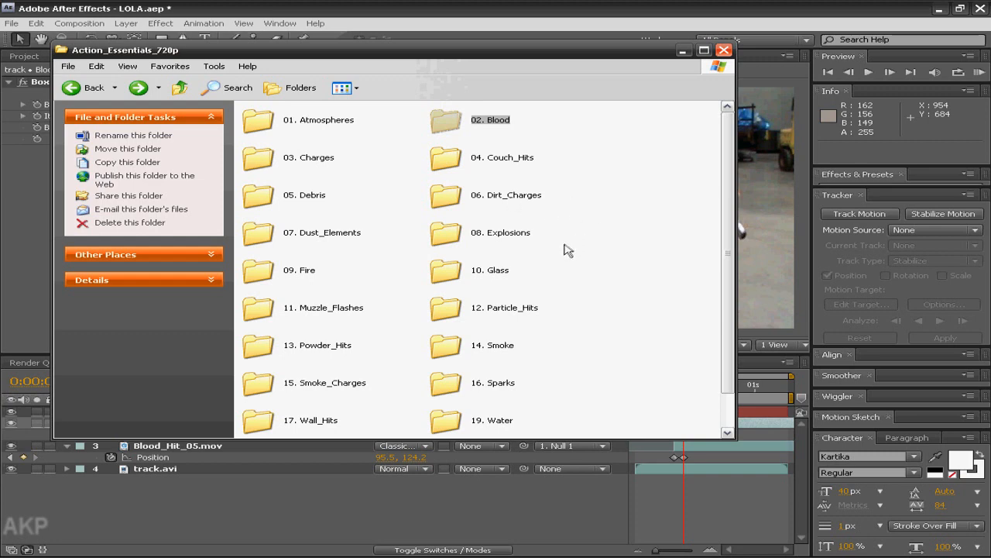
pyautogui.moveTo(460, 255)
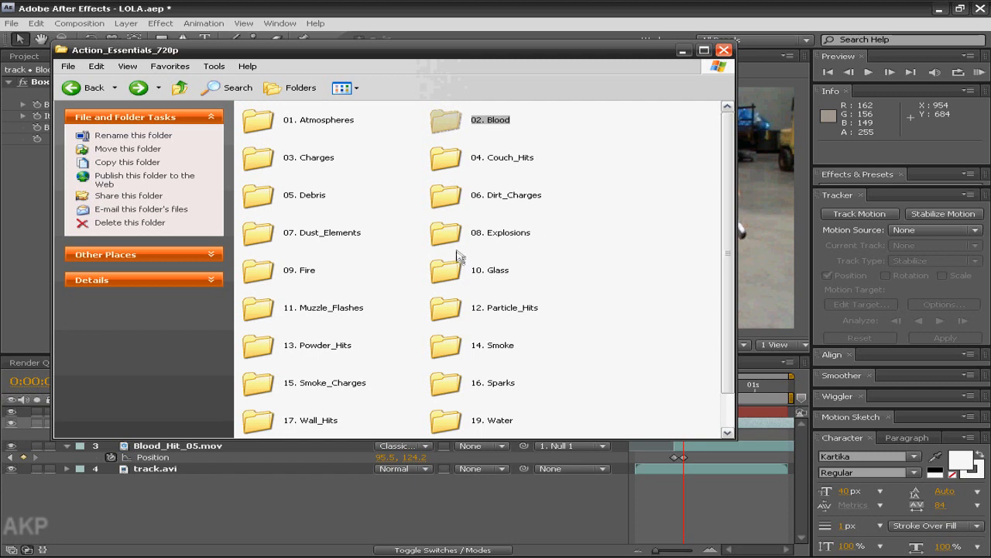
pyautogui.moveTo(382, 307)
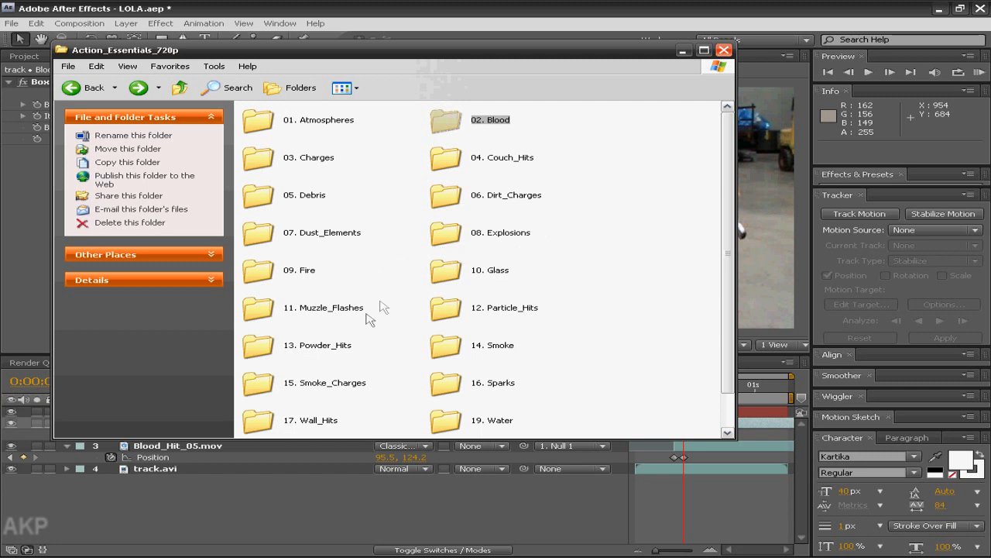
pyautogui.moveTo(330, 313)
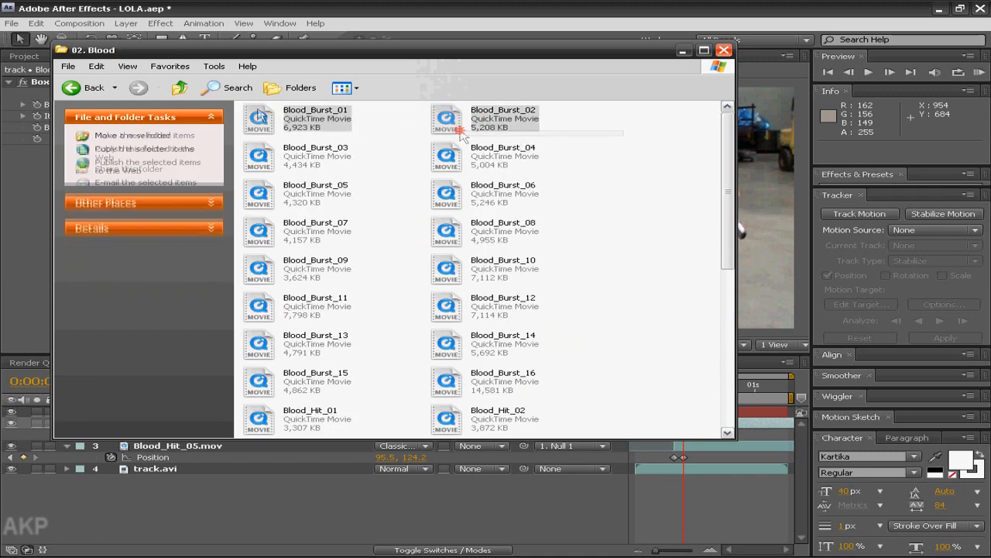
pyautogui.click(85, 88)
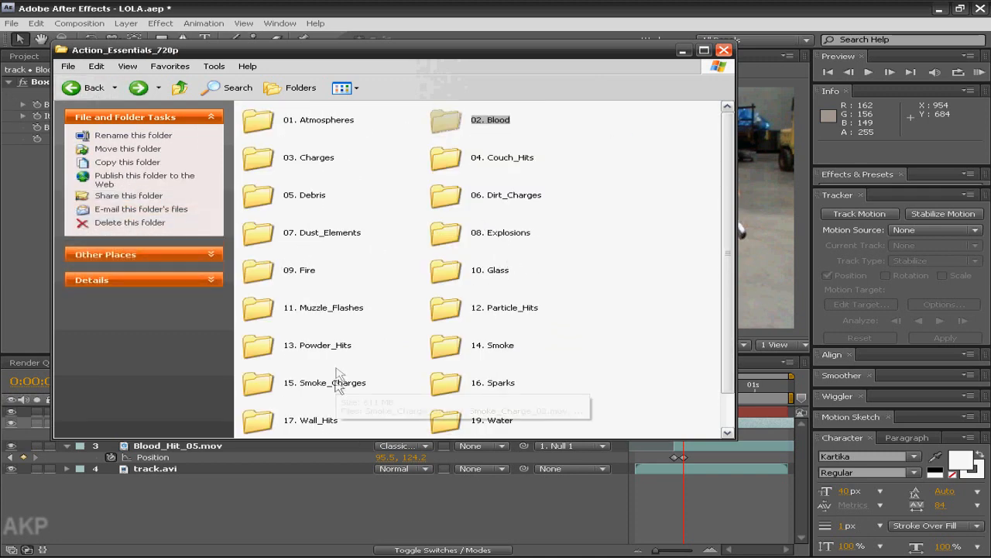
pyautogui.moveTo(161, 370)
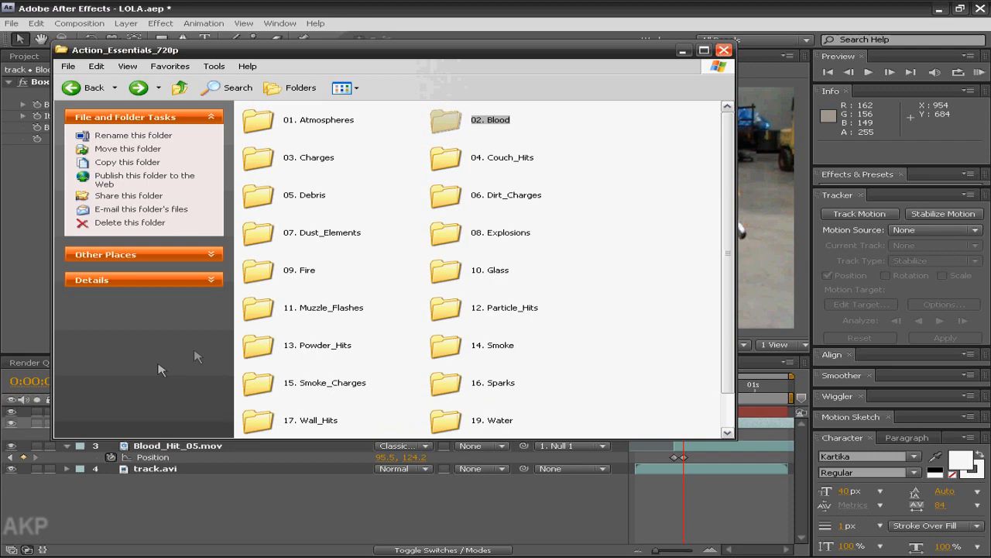